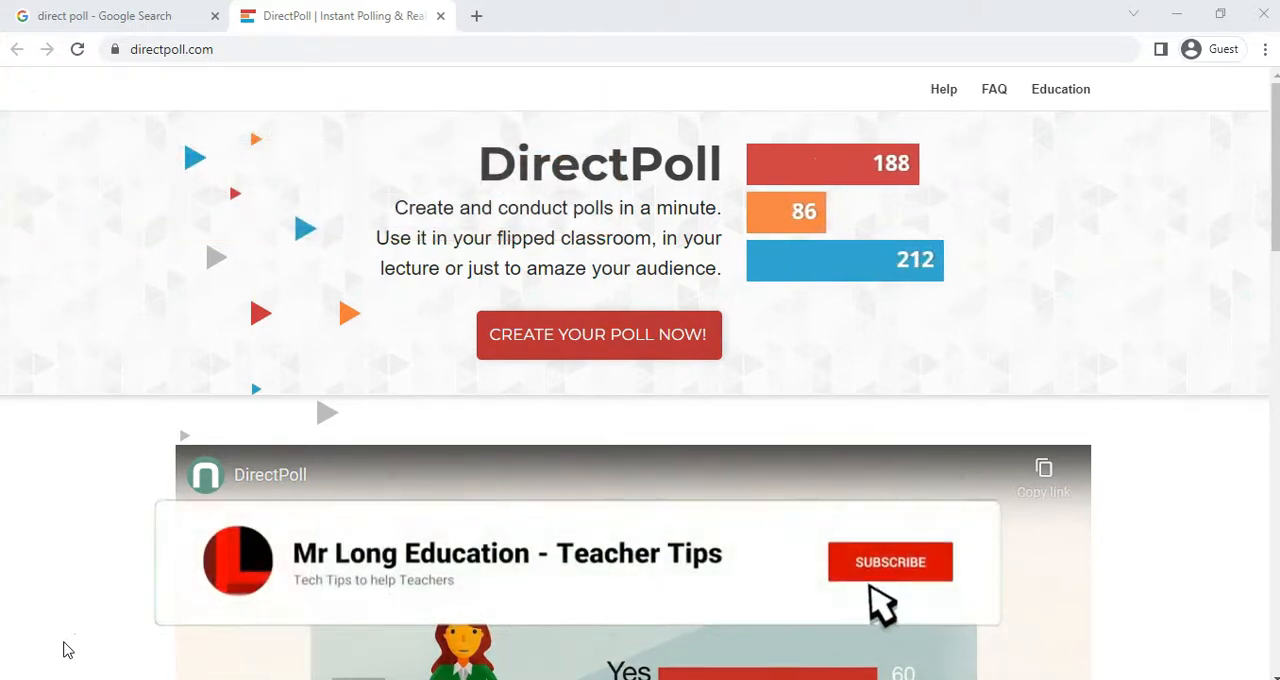
Go from the search results to the DirectPoll site and start a new poll
{"action": "left_click", "coordinate": [889, 561]}
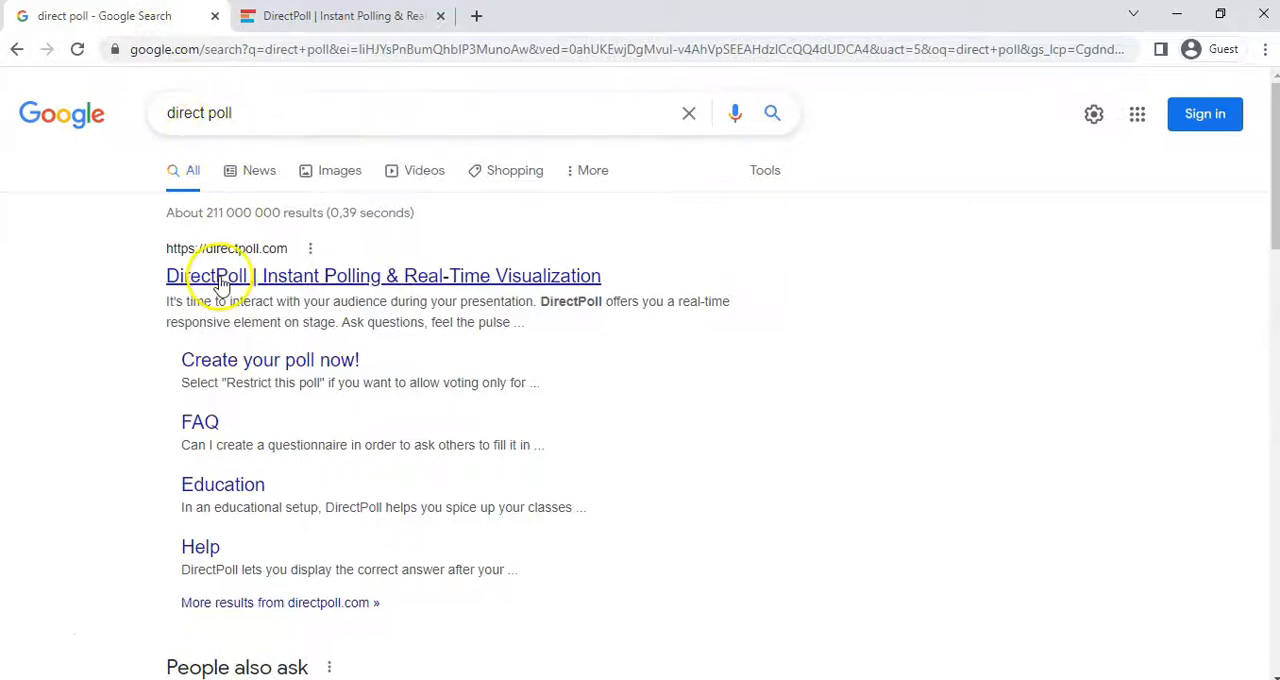
{"action": "left_click", "coordinate": [383, 276]}
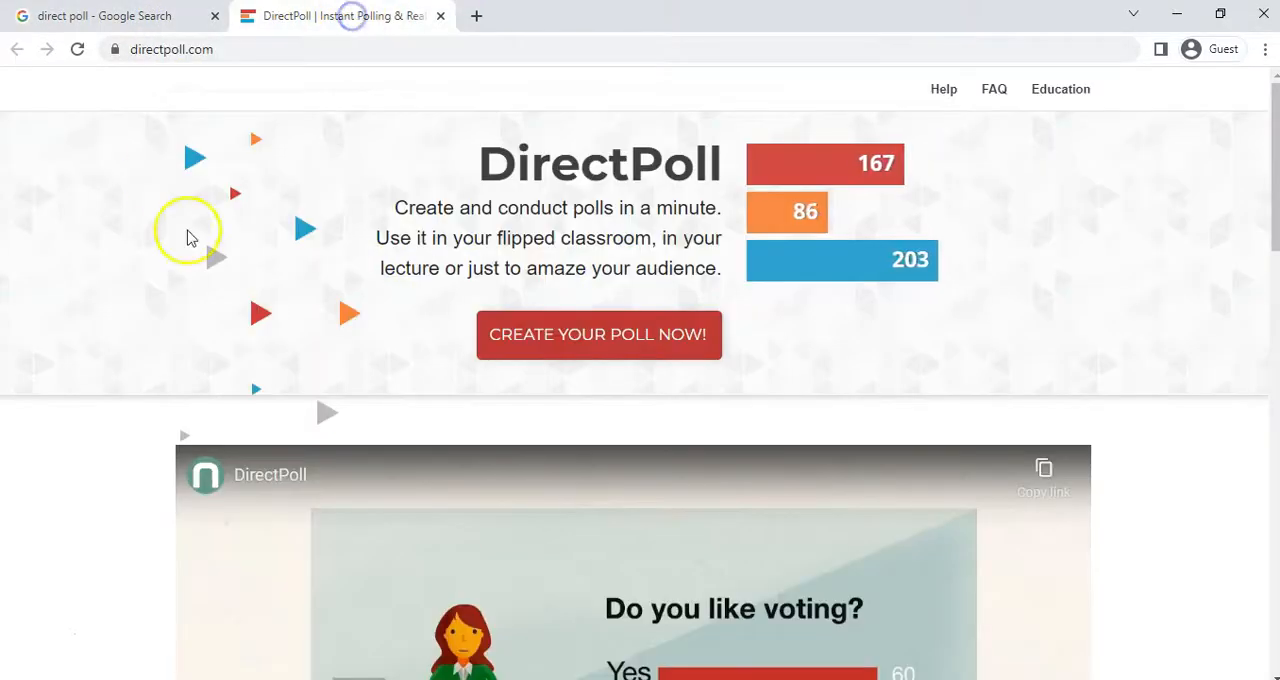
{"action": "scroll", "scroll_direction": "down", "scroll_amount": 3}
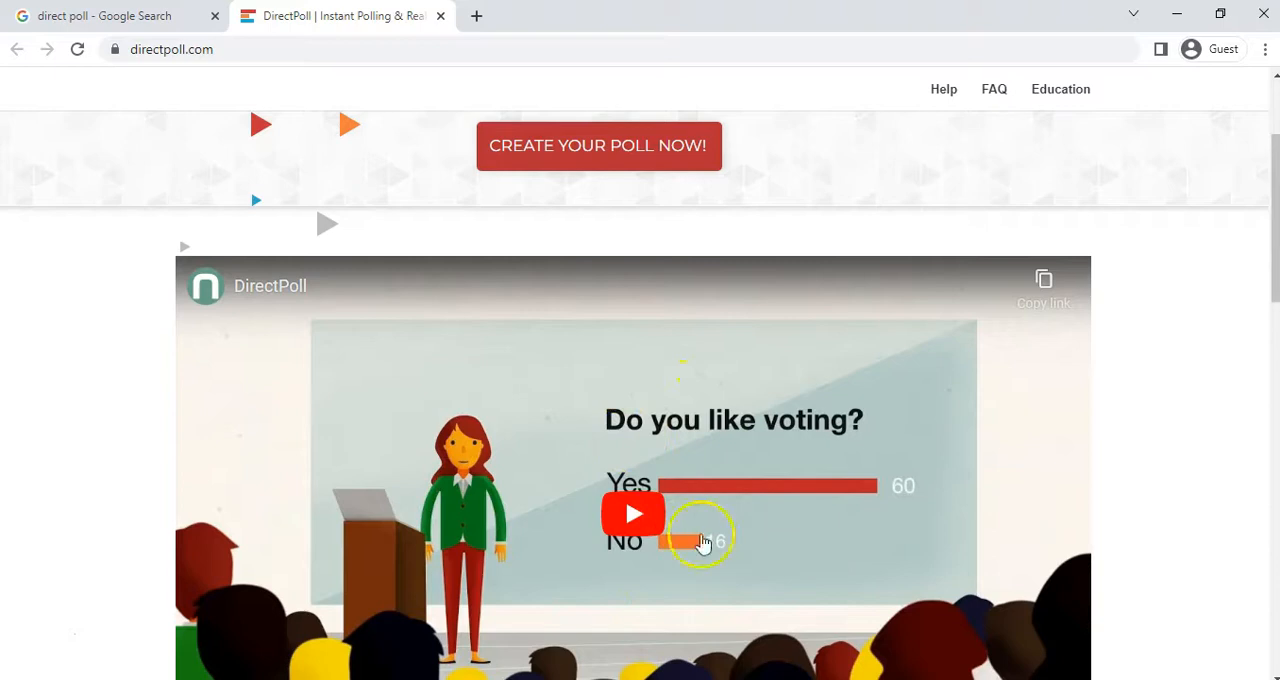
{"action": "scroll", "scroll_direction": "up", "scroll_amount": 3}
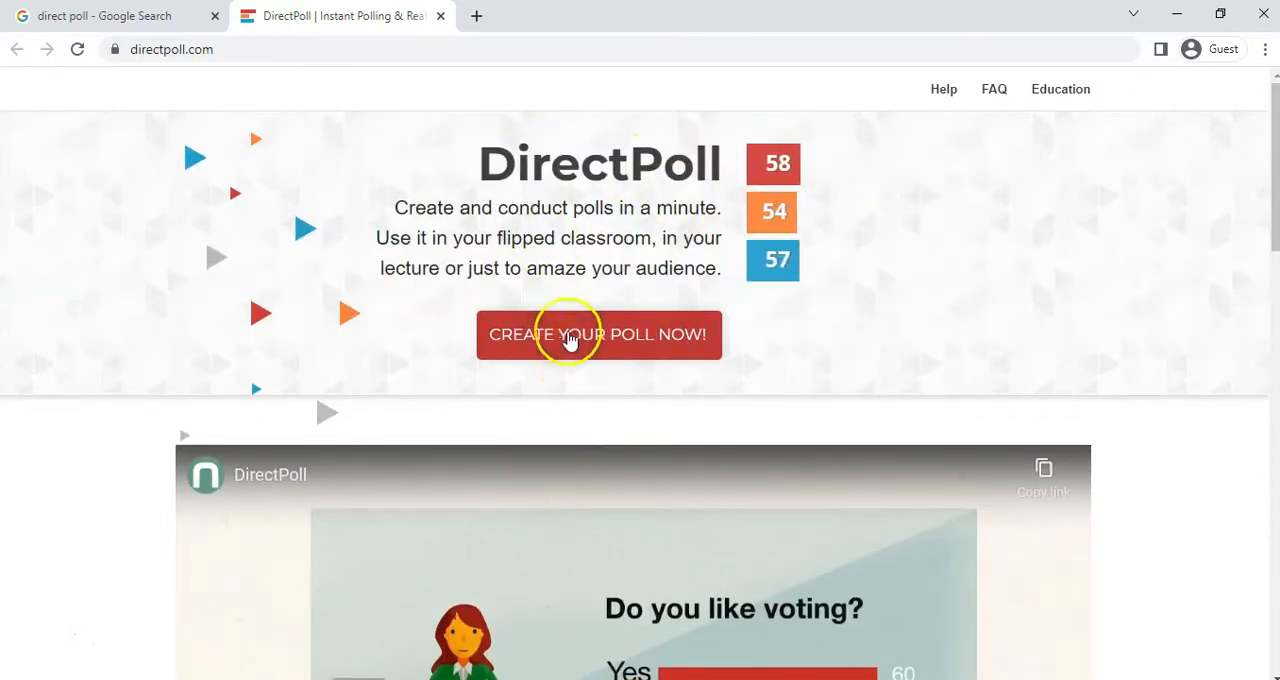
{"action": "left_click", "coordinate": [599, 334]}
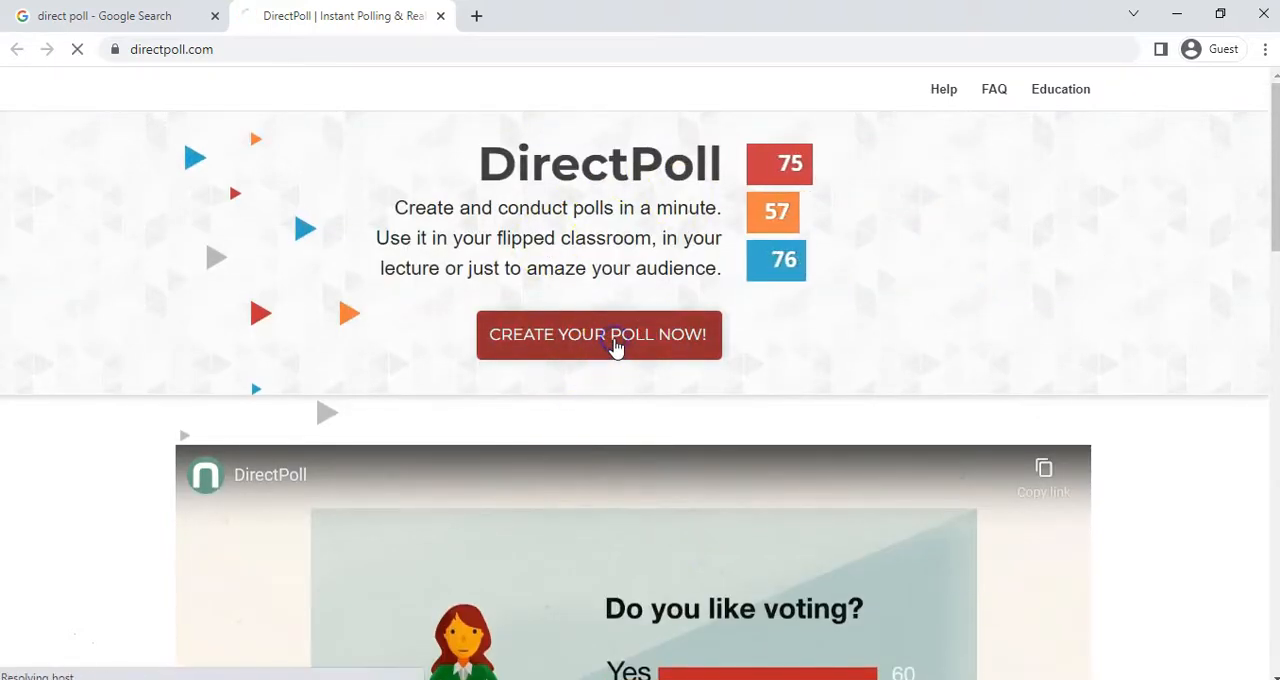
{"action": "left_click", "coordinate": [598, 334]}
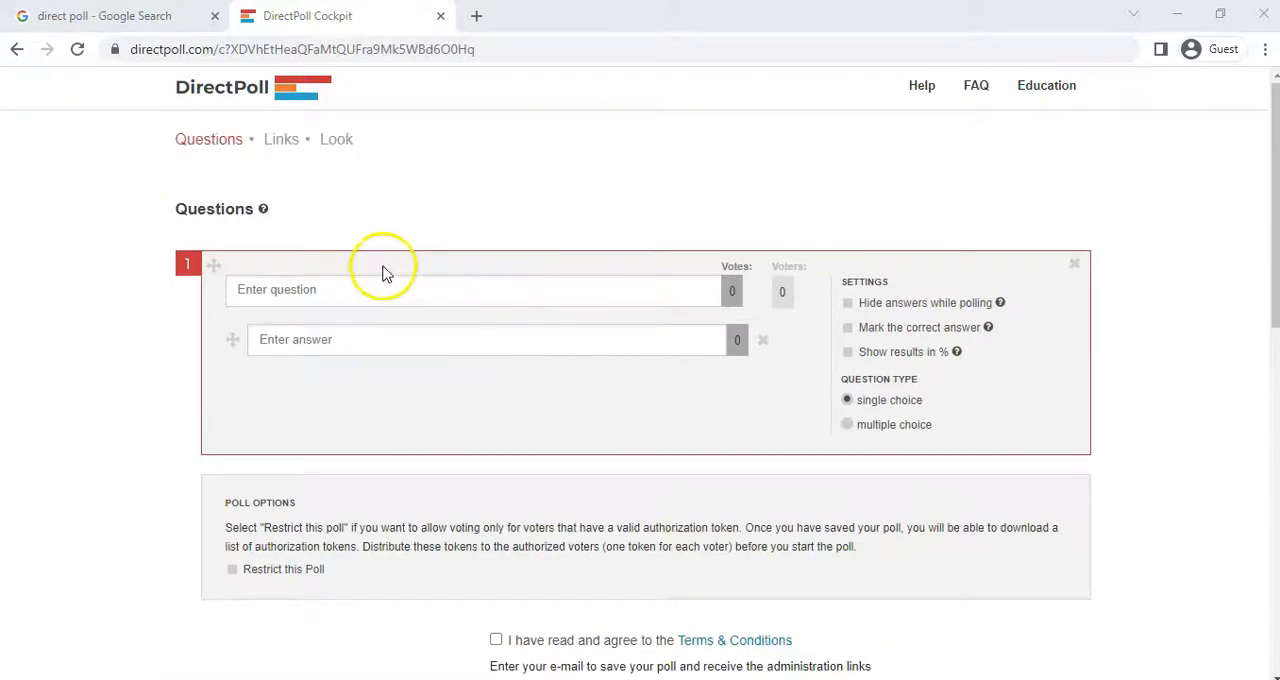
Enter 'How do you feel about this lesson?' with four answers, leaving answers unhidden and results in %
{"action": "left_click", "coordinate": [475, 290]}
{"action": "type", "text": "How do you feel about this lesson?"}
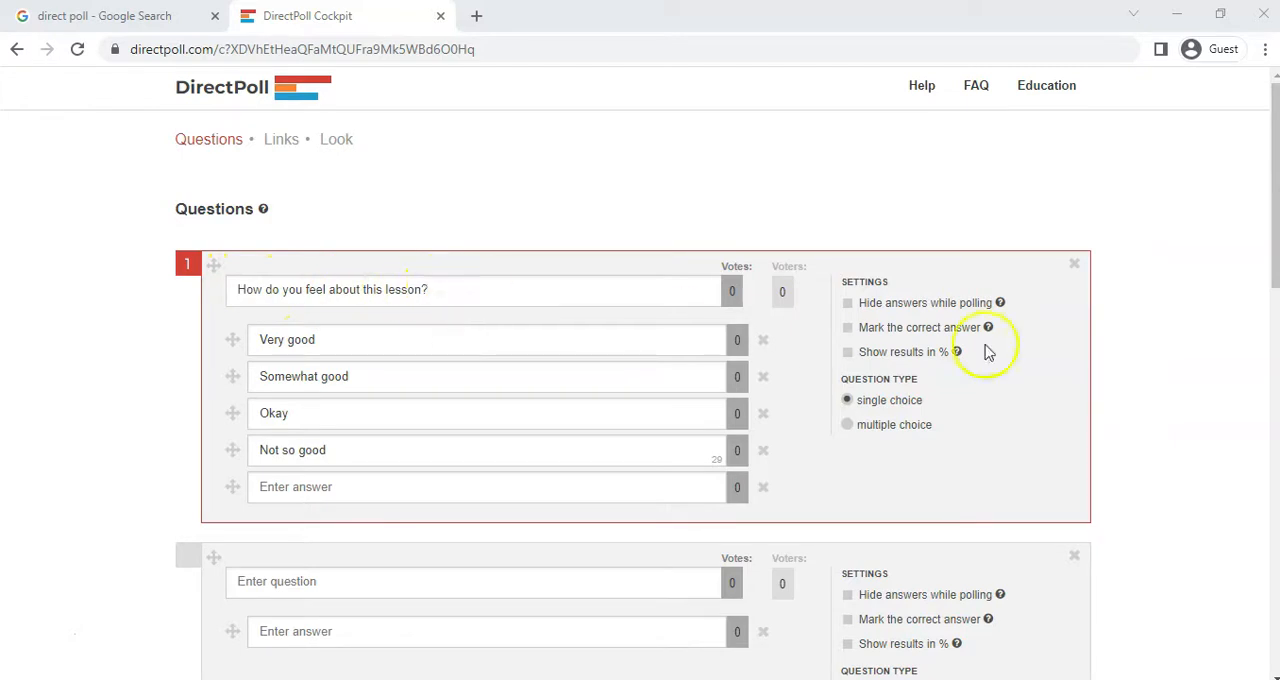
{"action": "left_click", "coordinate": [847, 302]}
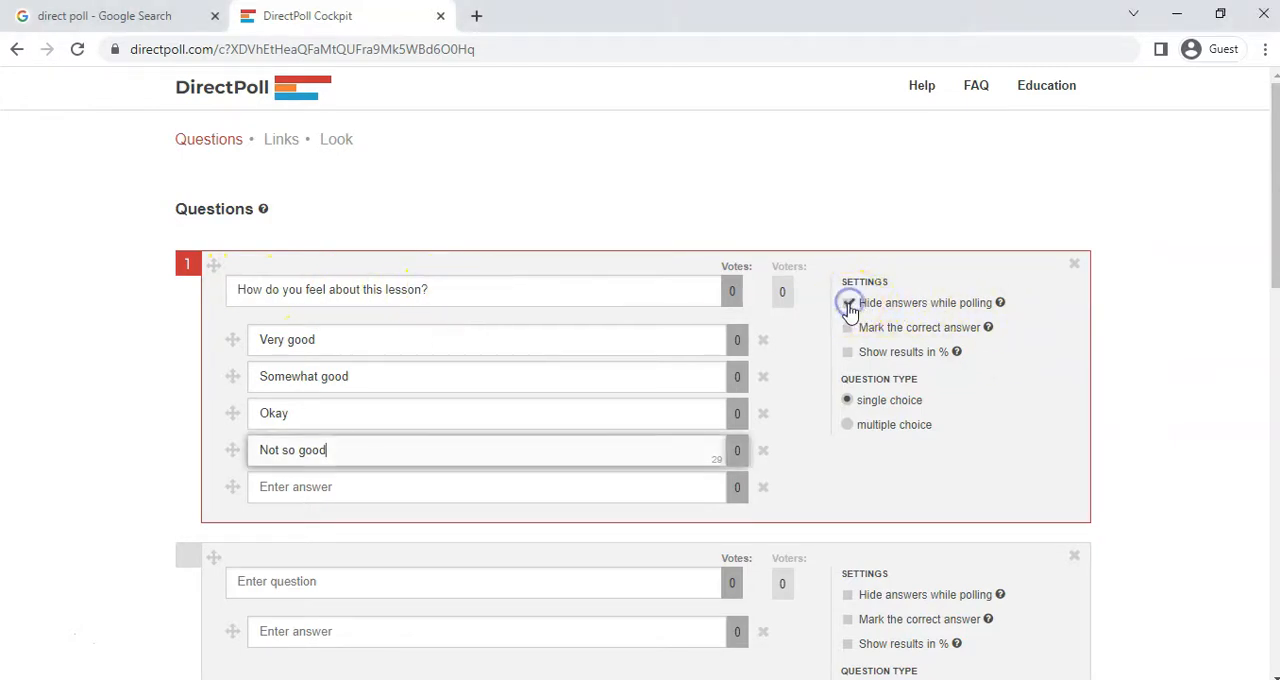
{"action": "left_click", "coordinate": [847, 302]}
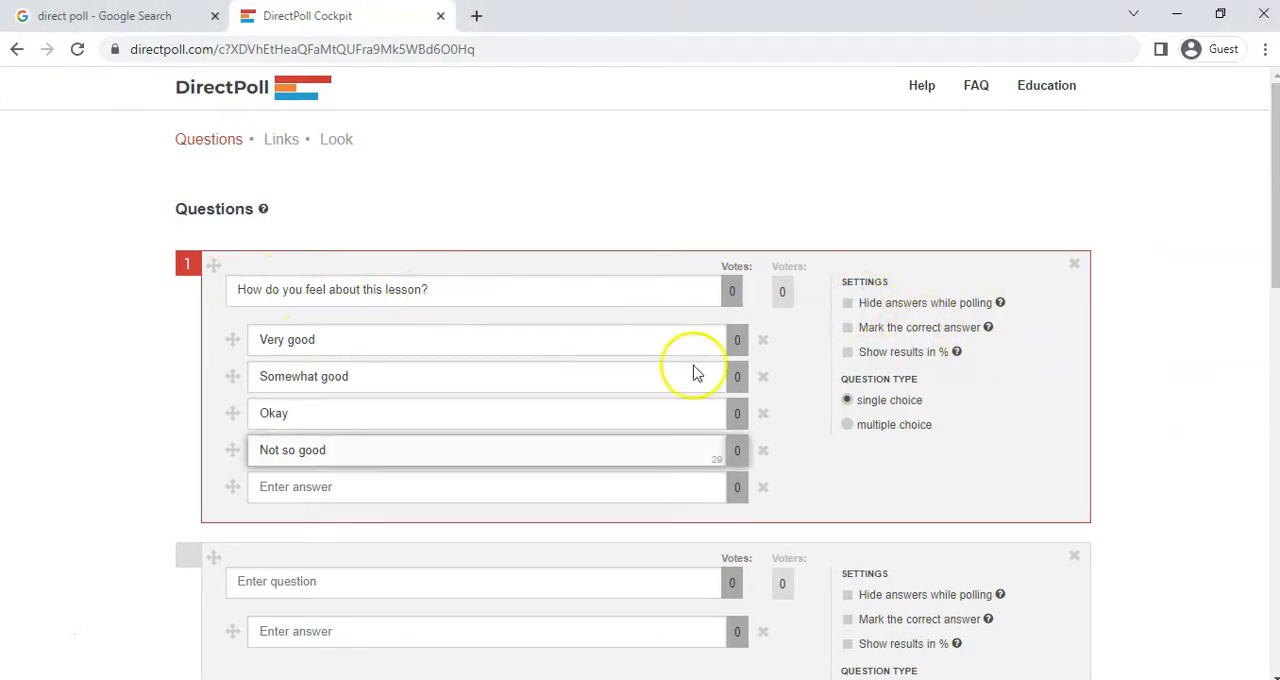
{"action": "mouse_move", "coordinate": [217, 413]}
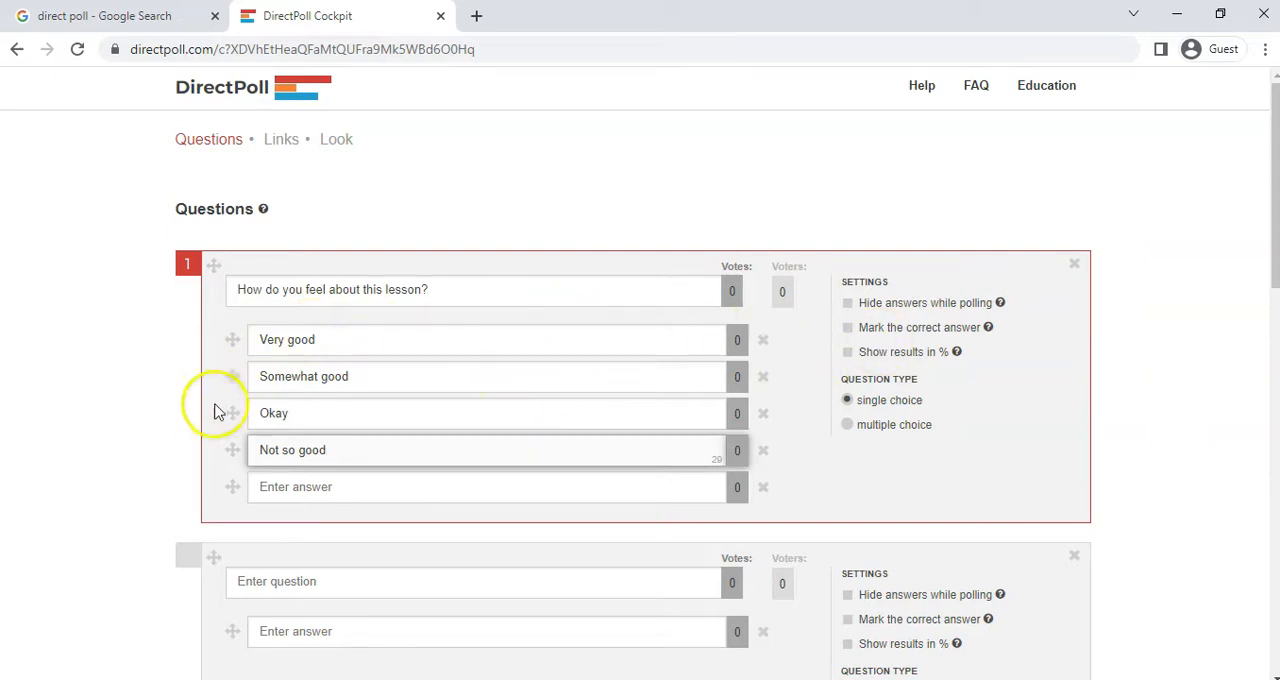
{"action": "mouse_move", "coordinate": [512, 341]}
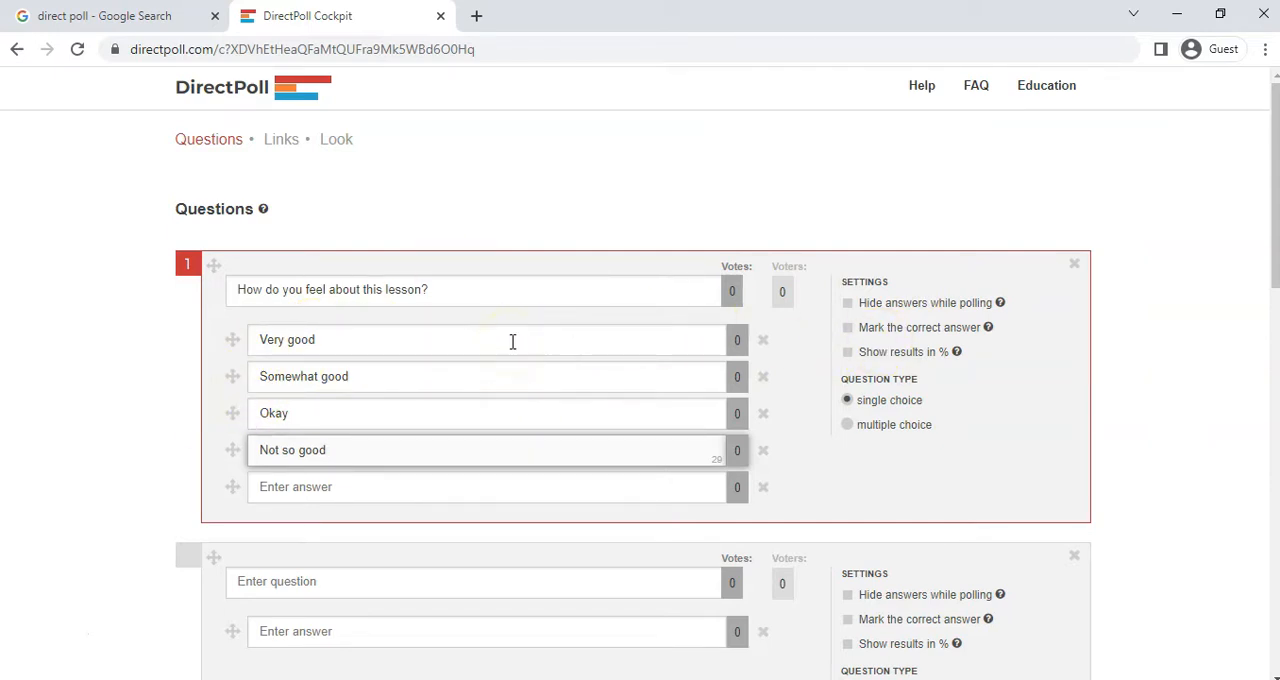
{"action": "left_click", "coordinate": [450, 449]}
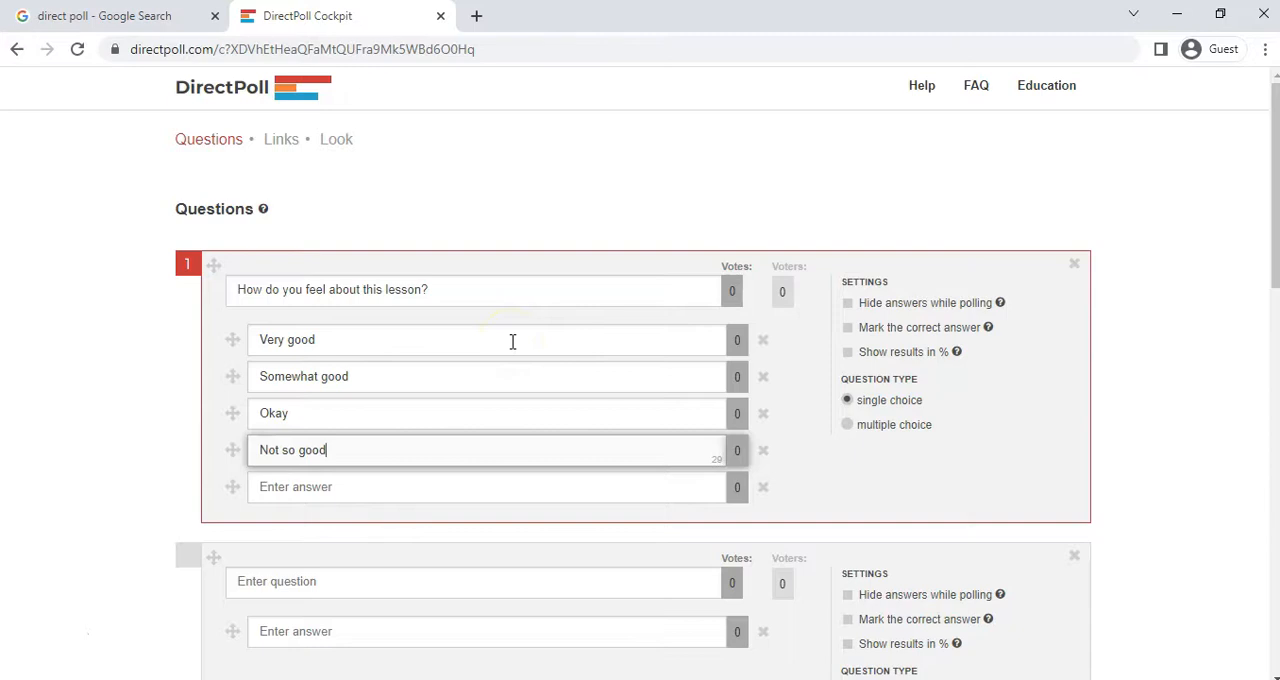
{"action": "mouse_move", "coordinate": [944, 353]}
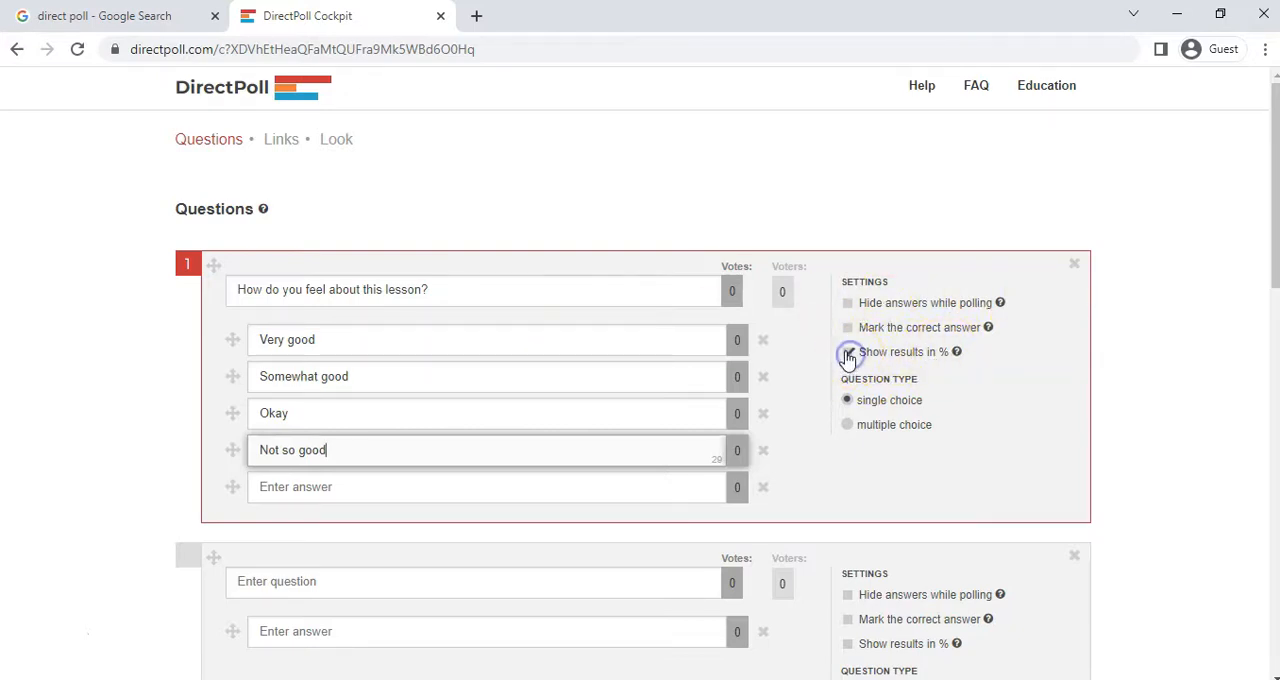
{"action": "left_click", "coordinate": [848, 351]}
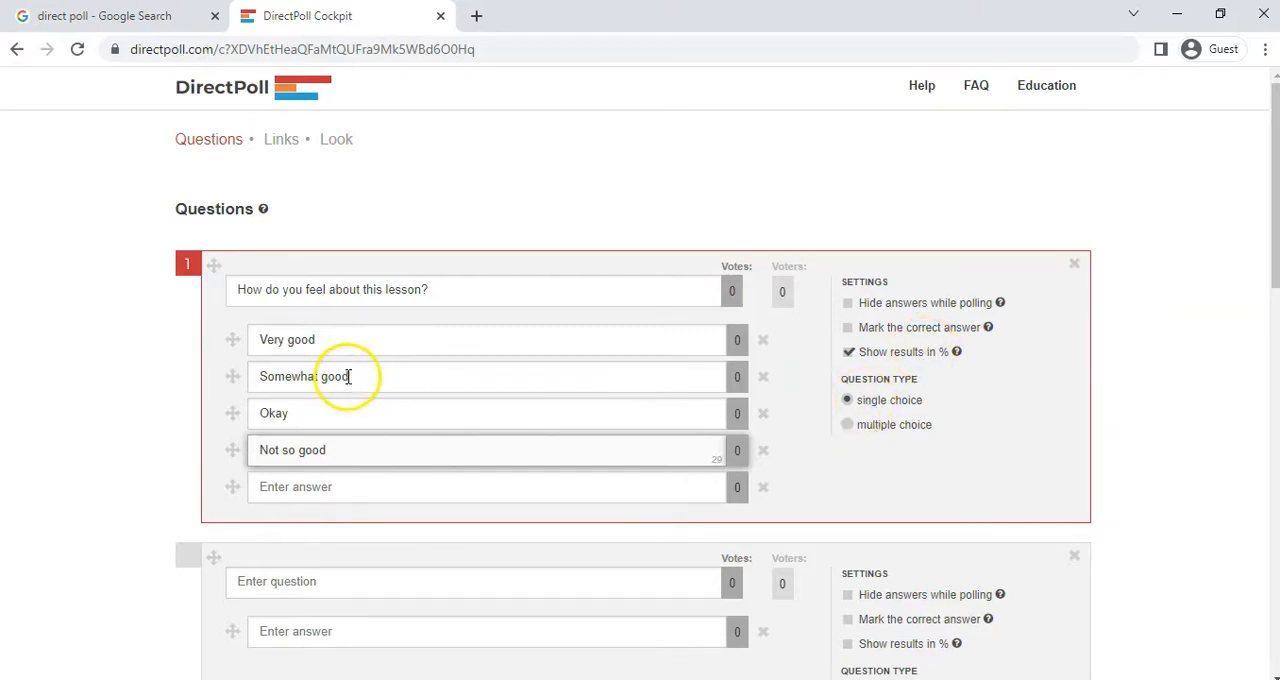
{"action": "mouse_move", "coordinate": [845, 430]}
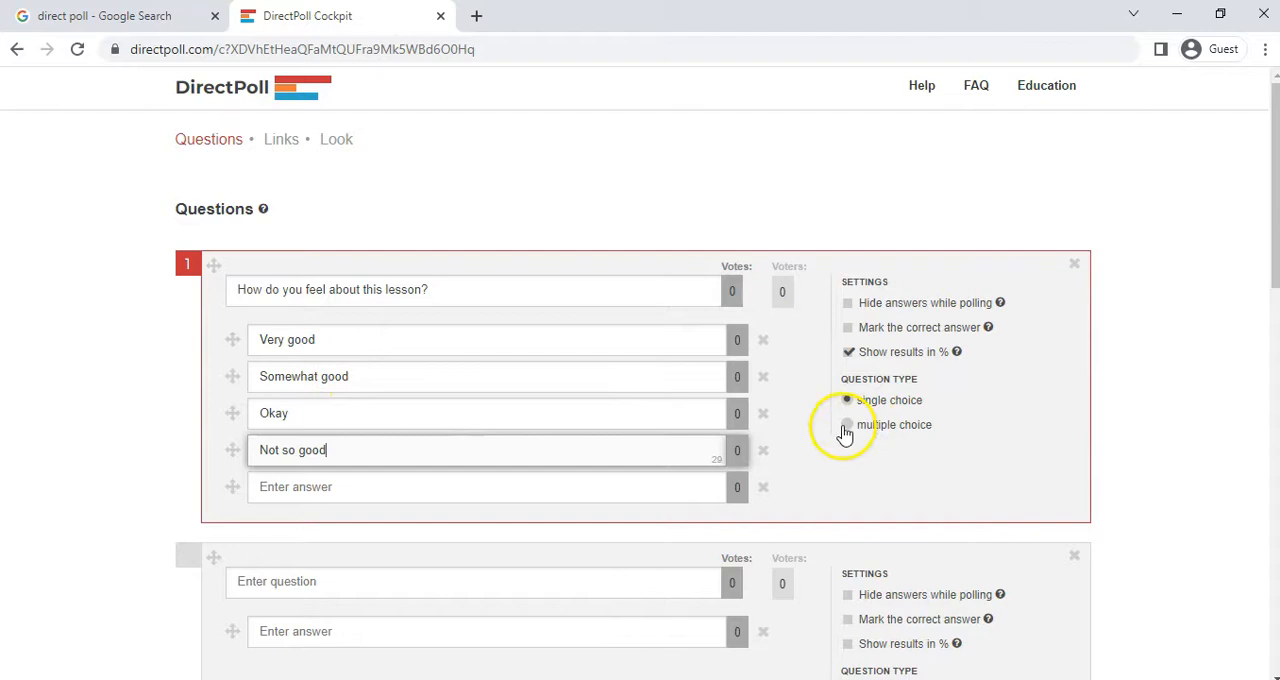
{"action": "left_click", "coordinate": [847, 400]}
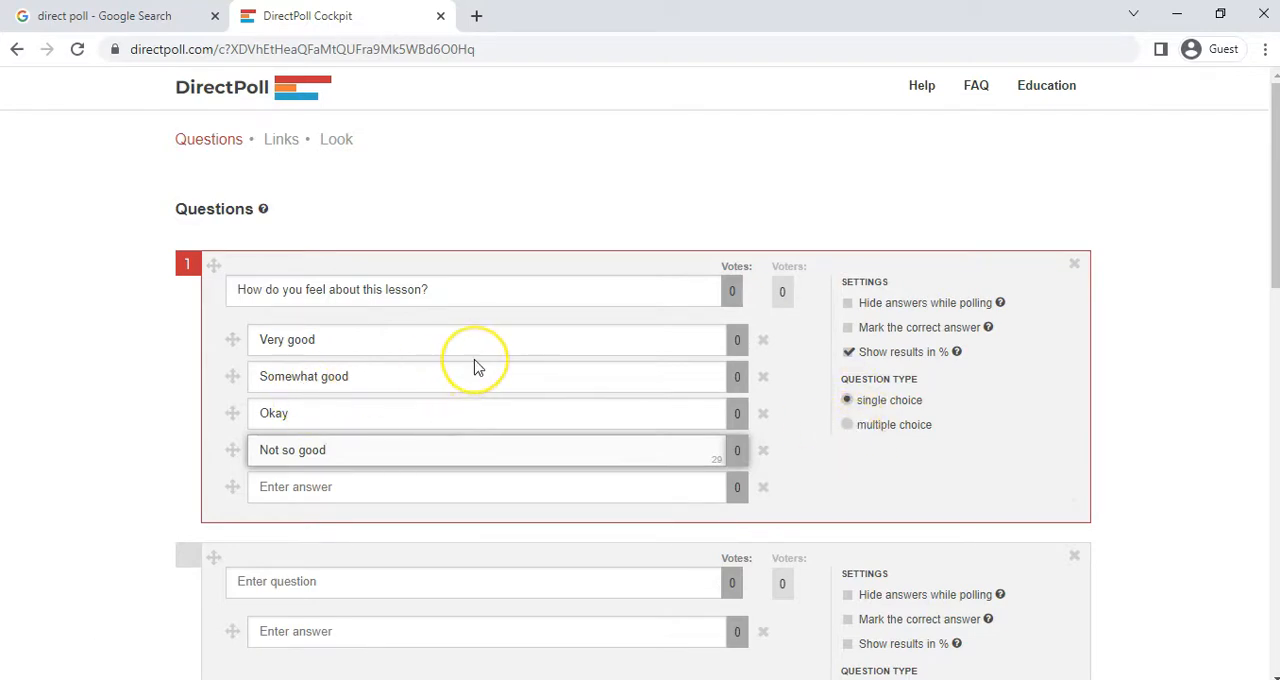
Type 'What is Mr Long's favourite colour?' with answers Red, Blue, Yellow and Green
{"action": "scroll", "scroll_direction": "down", "scroll_amount": 3}
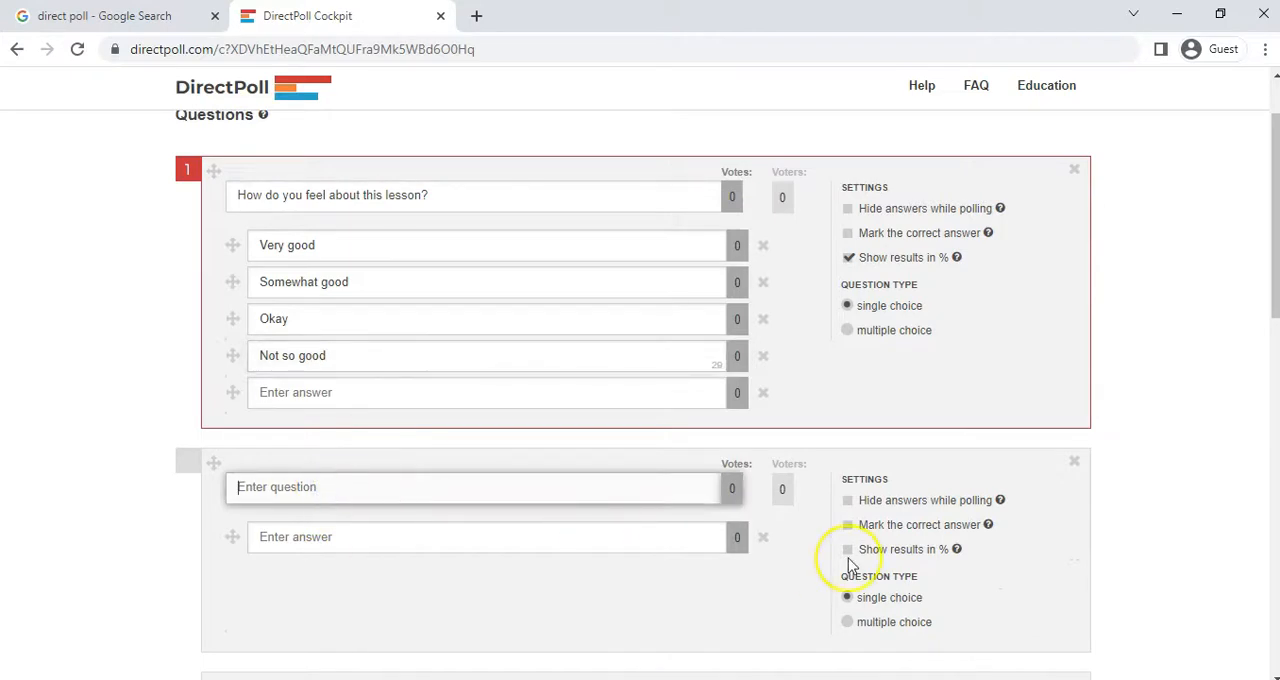
{"action": "type", "text": "What is Mr Long"}
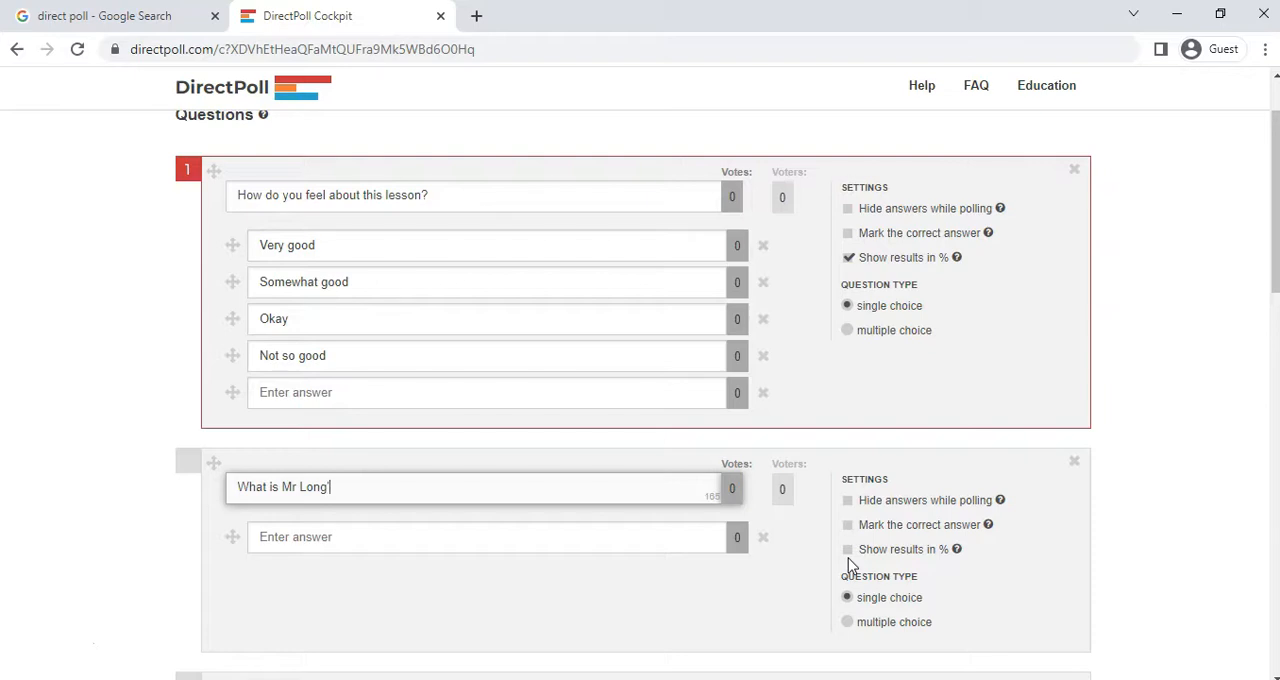
{"action": "type", "text": "'s favourite colou"}
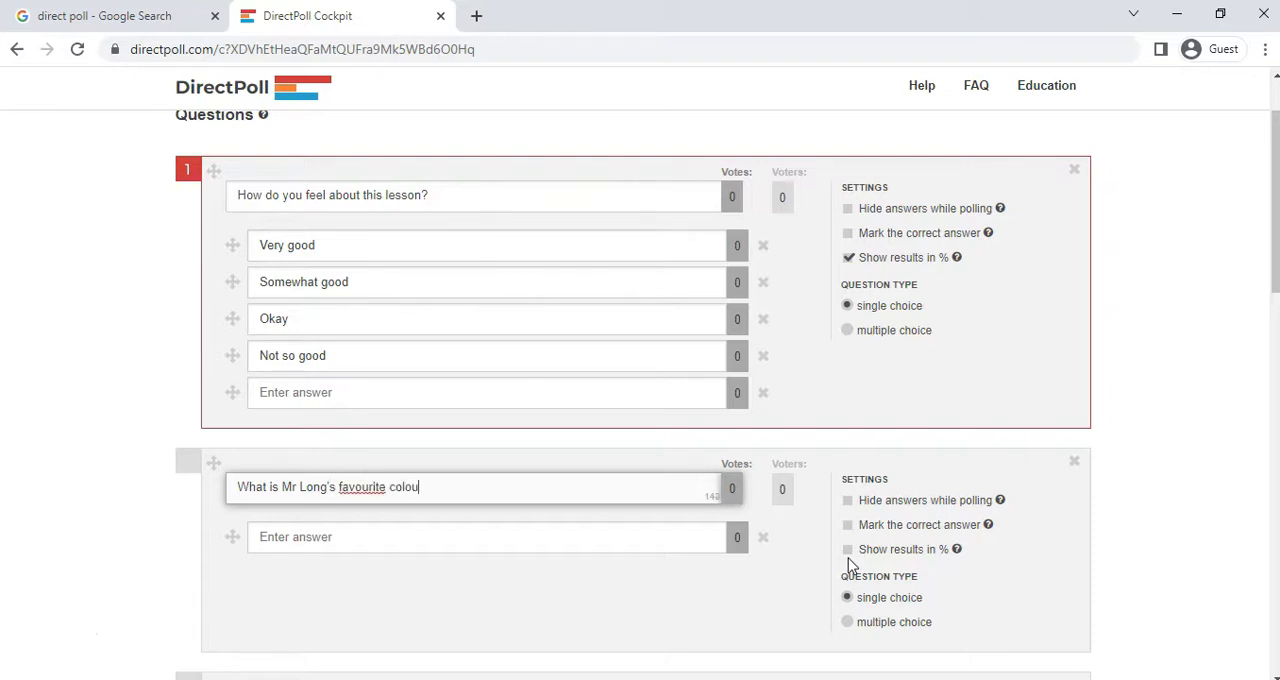
{"action": "type", "text": "Red"}
{"action": "type", "text": "Blue"}
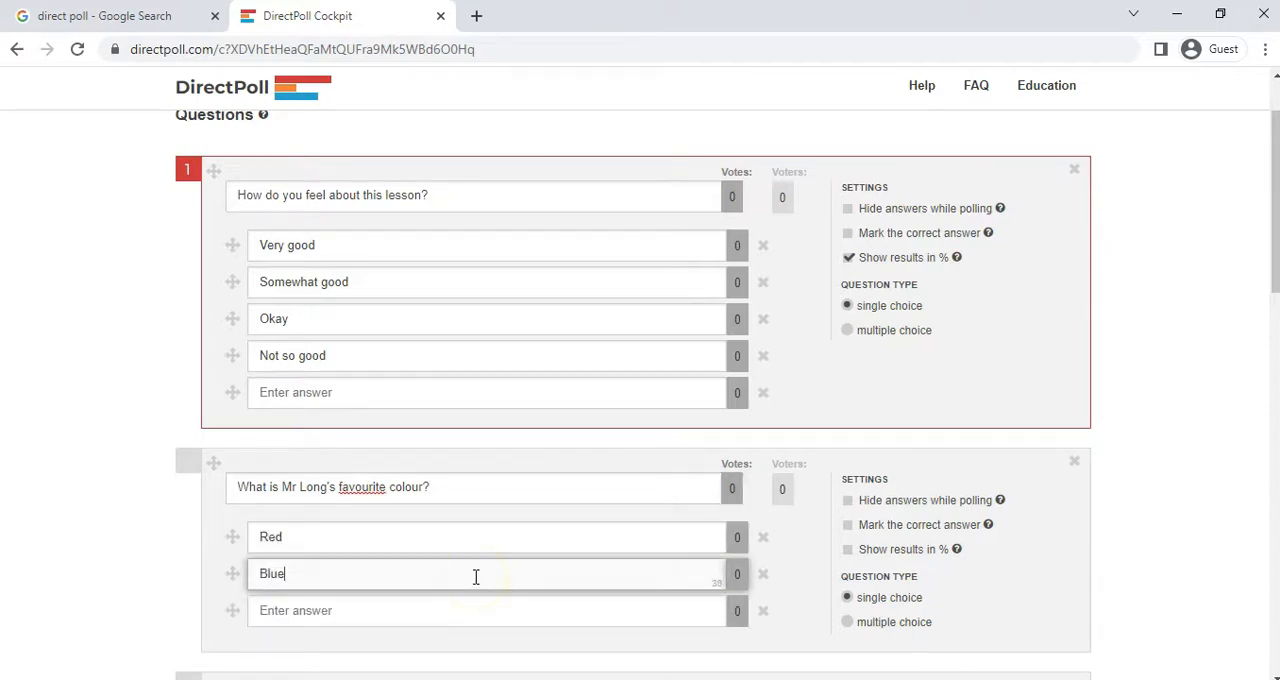
{"action": "type", "text": "Yellow"}
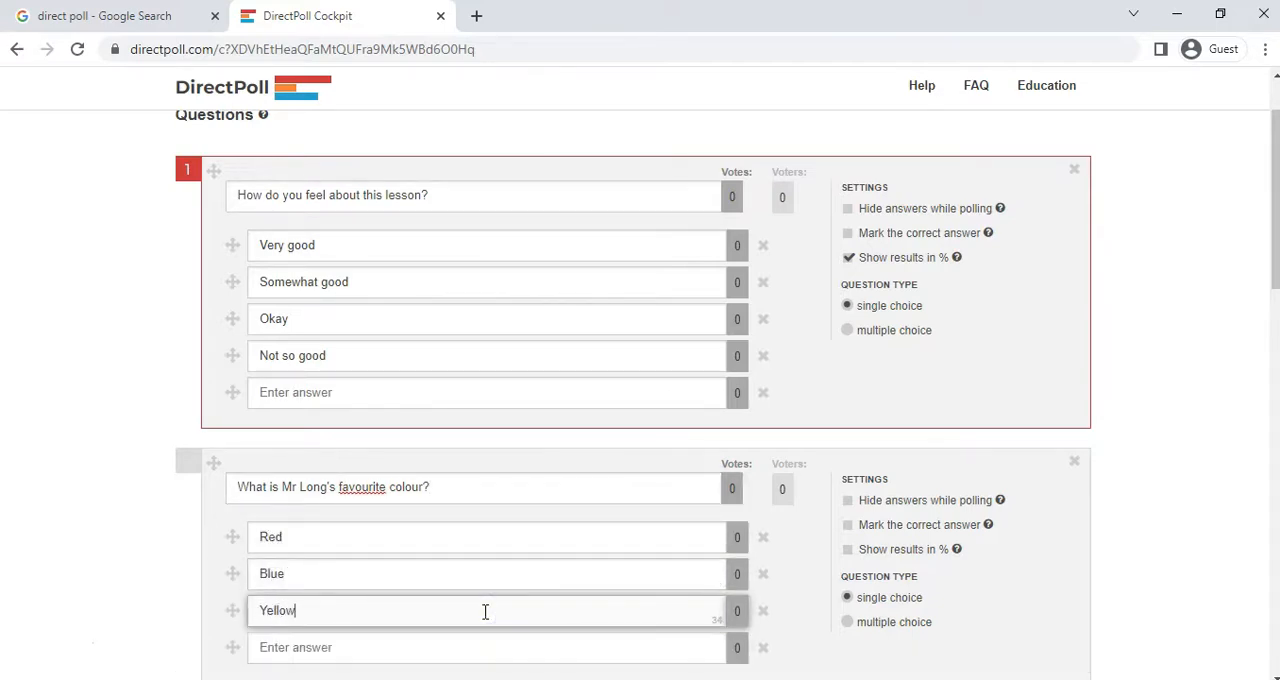
{"action": "type", "text": "Green"}
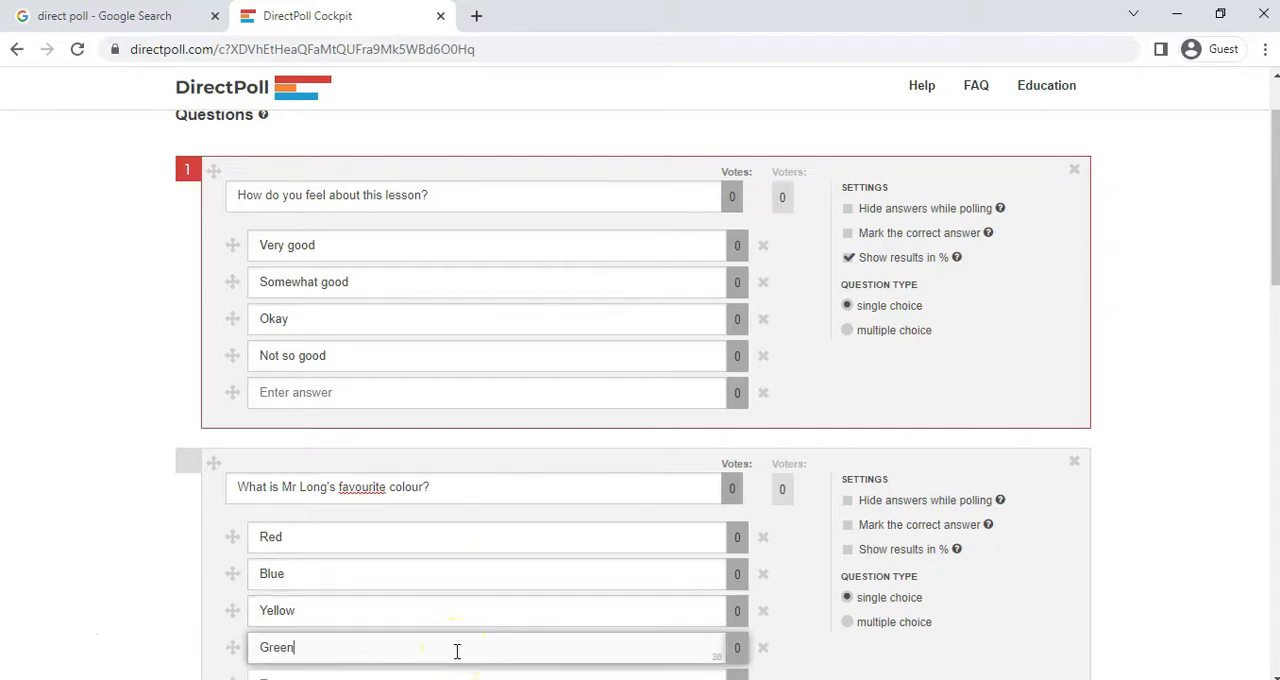
Enable correct-answer marking and mark Yellow as the correct answer
{"action": "left_click", "coordinate": [847, 524]}
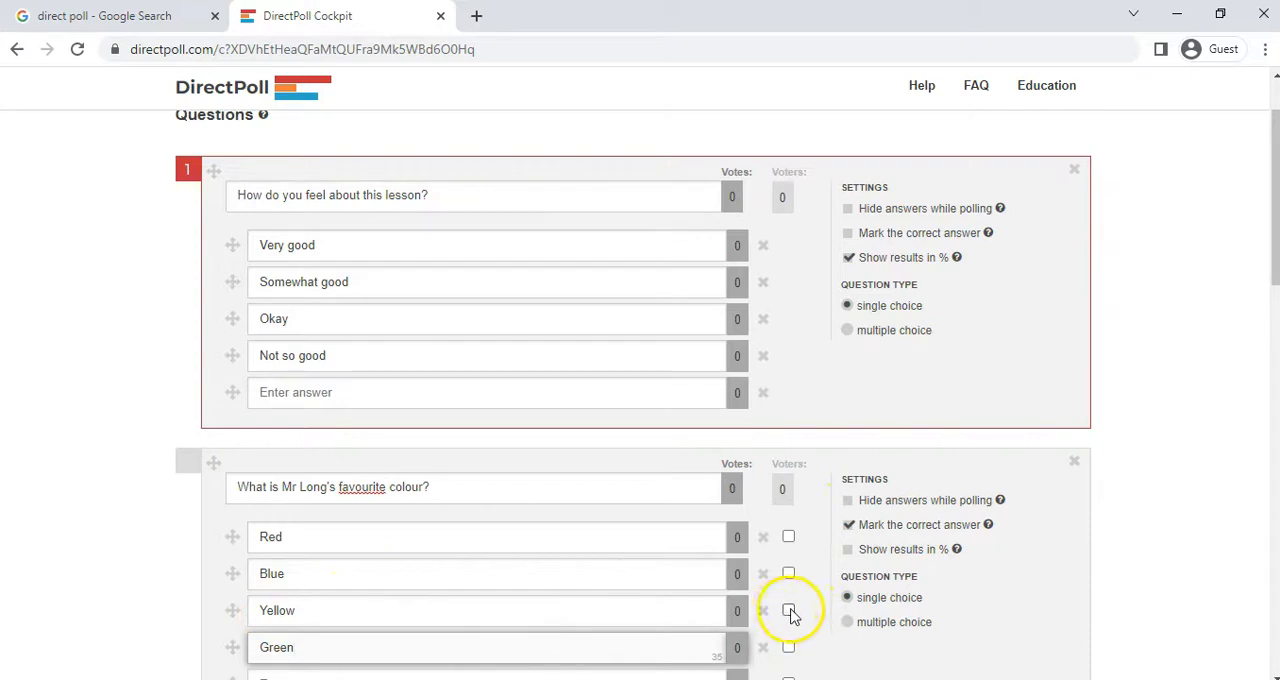
{"action": "left_click", "coordinate": [789, 610]}
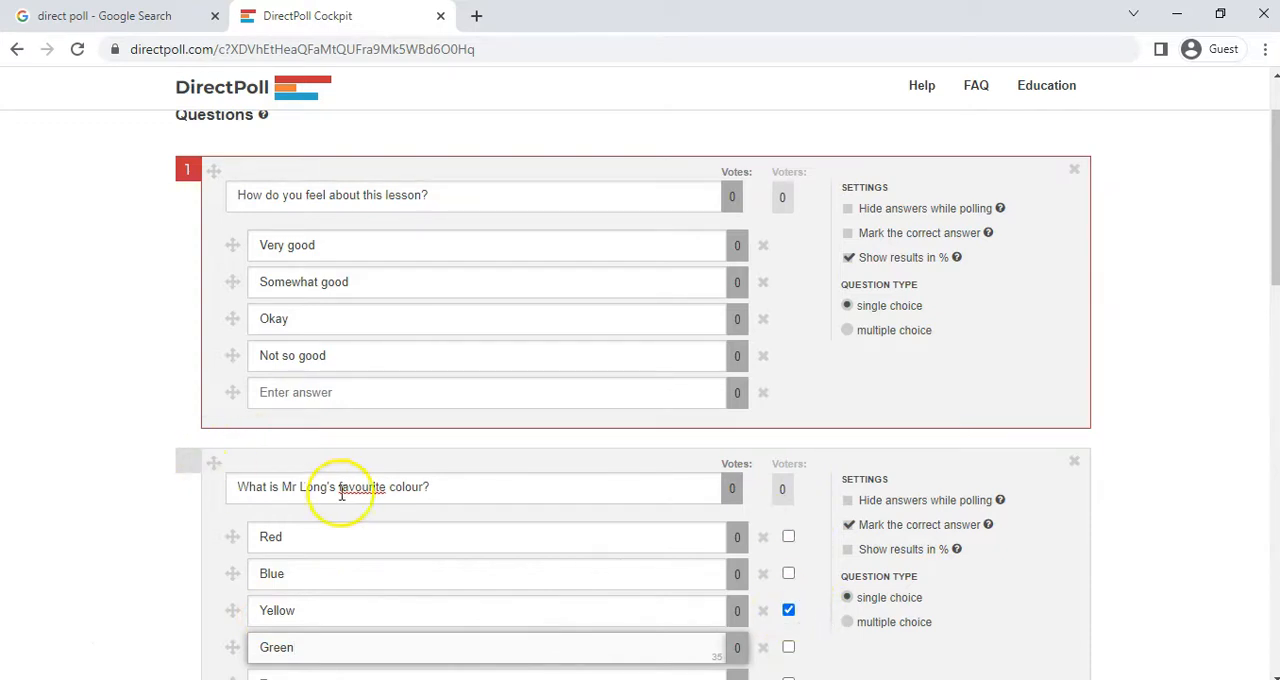
{"action": "scroll", "scroll_direction": "down", "scroll_amount": 3}
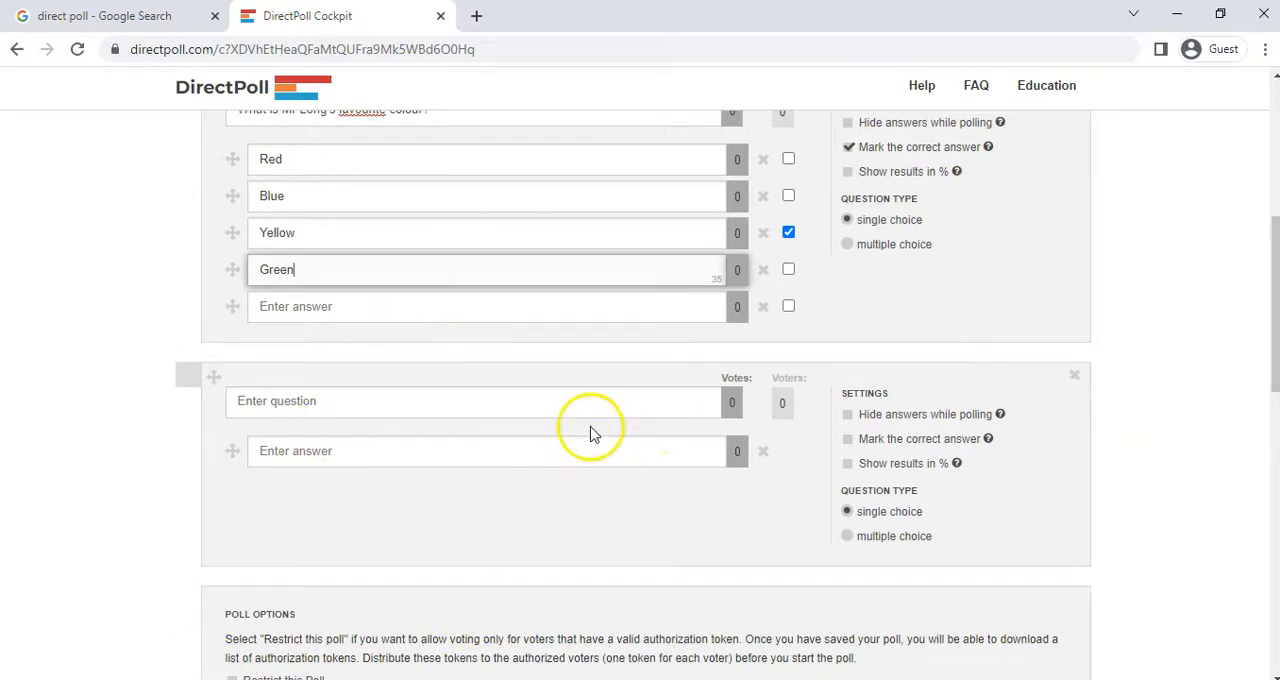
Leave Restrict this Poll switched off and accept the Terms & Conditions
{"action": "scroll", "scroll_direction": "down", "scroll_amount": 3}
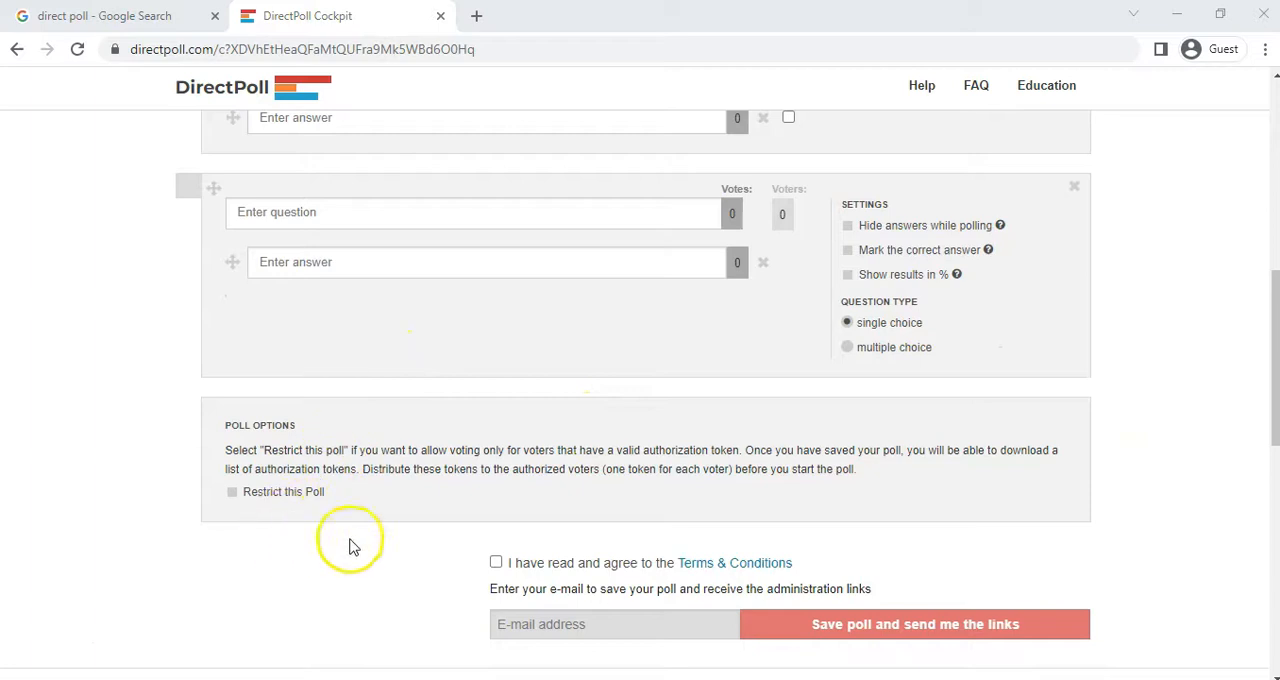
{"action": "mouse_move", "coordinate": [283, 432]}
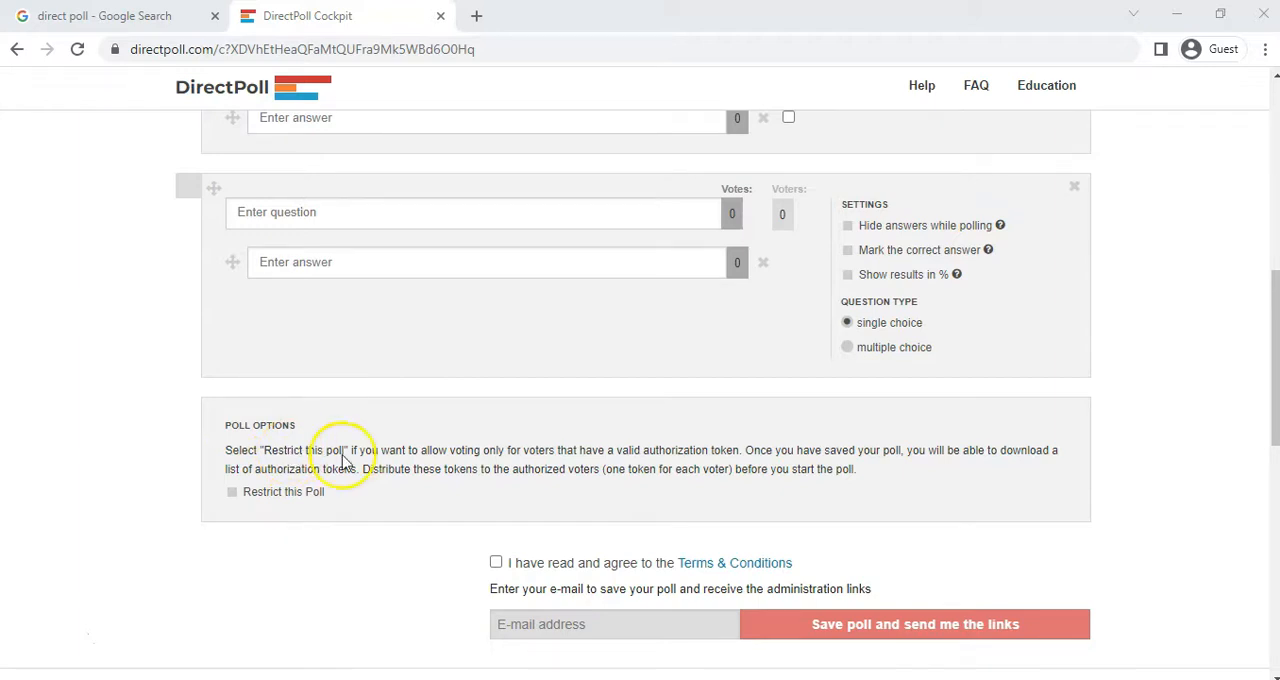
{"action": "left_click", "coordinate": [232, 491]}
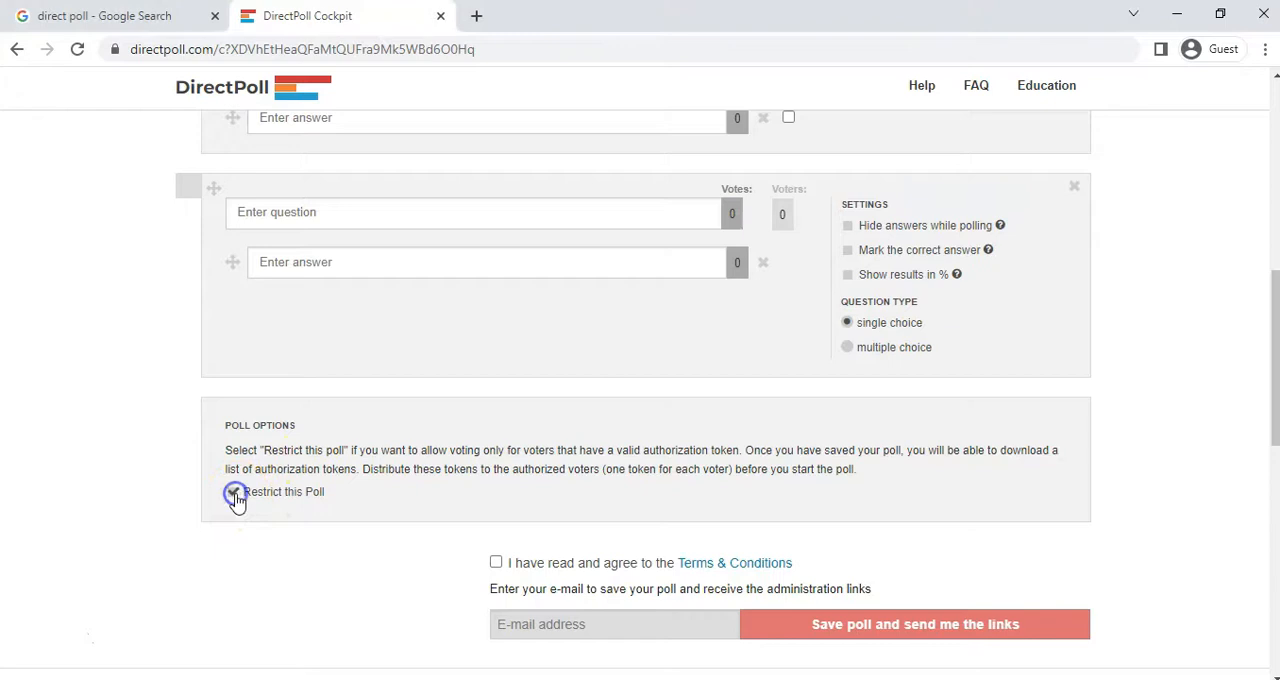
{"action": "left_click", "coordinate": [233, 491]}
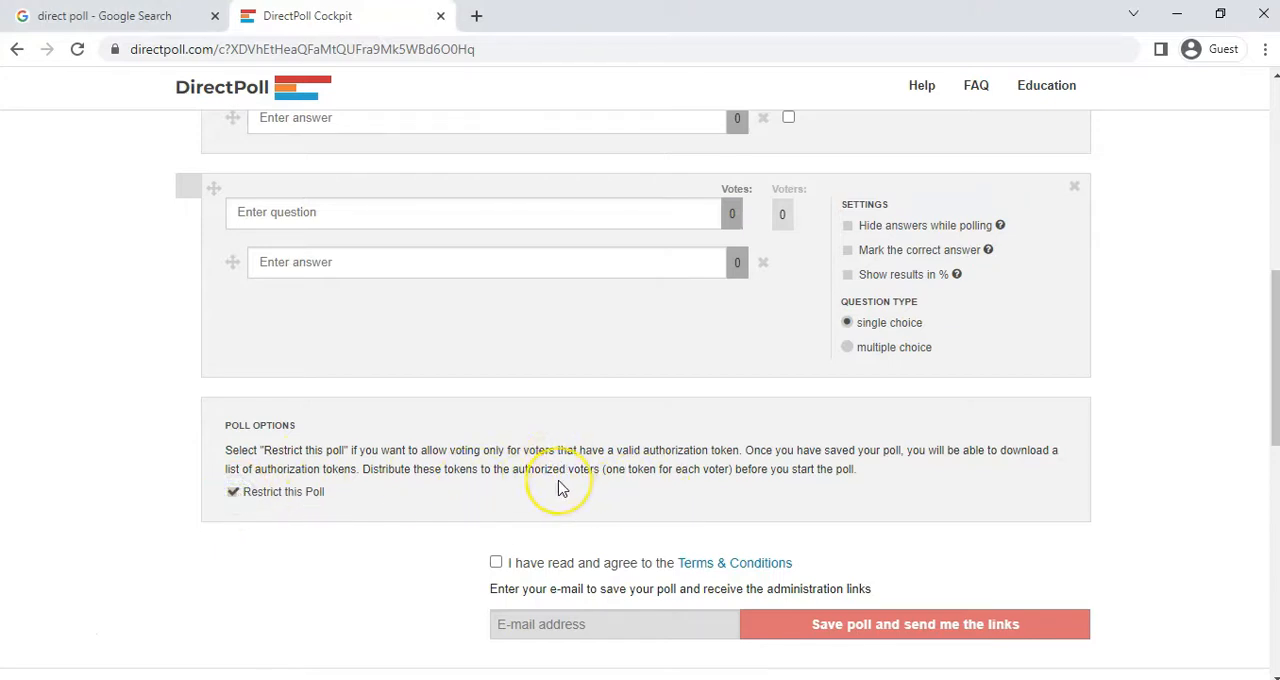
{"action": "mouse_move", "coordinate": [560, 487]}
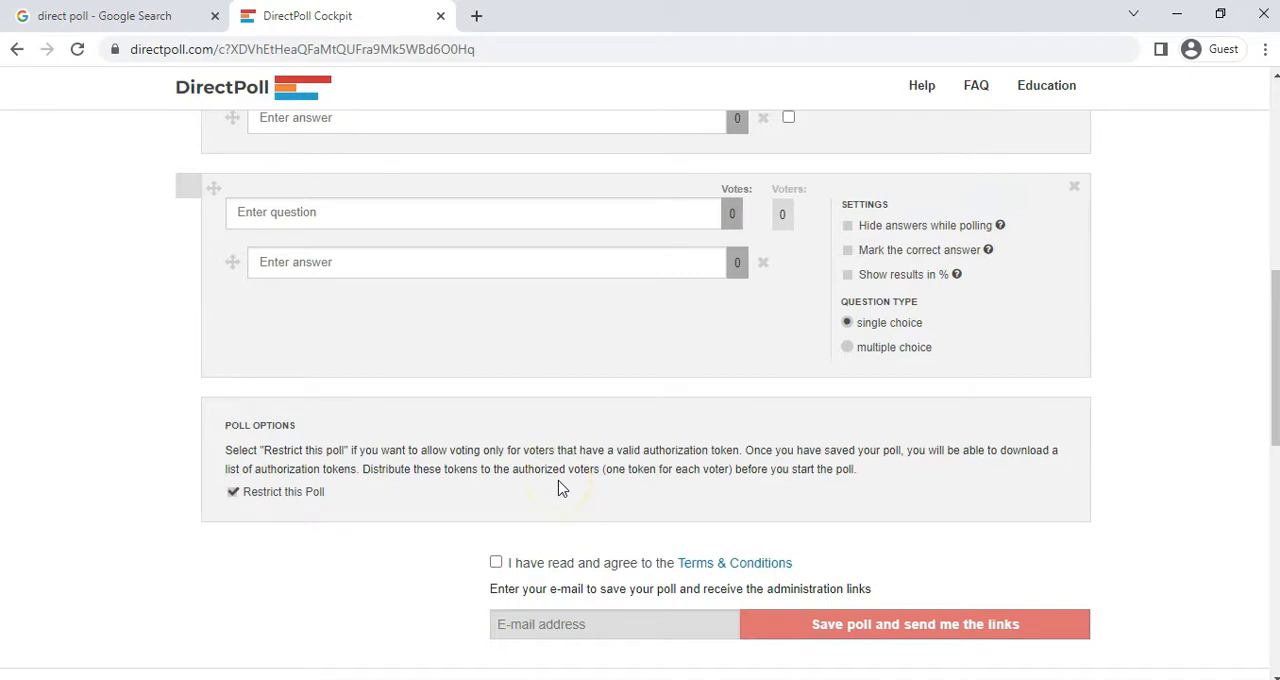
{"action": "left_click", "coordinate": [232, 491]}
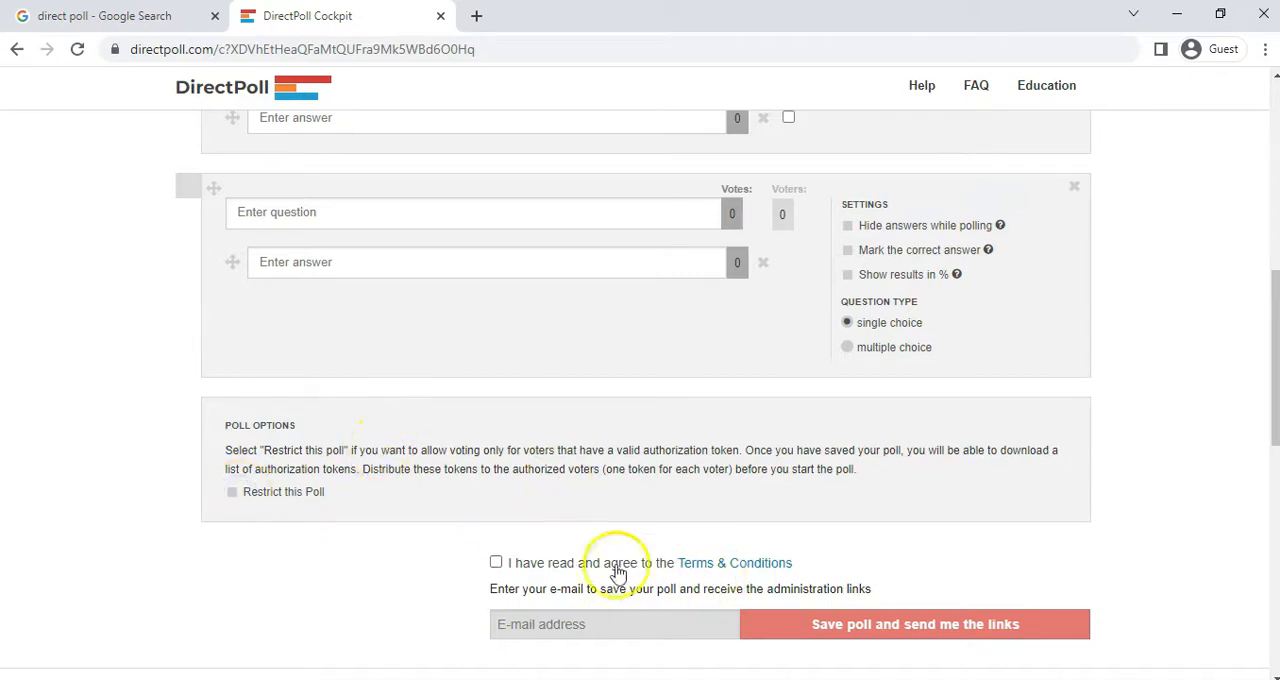
{"action": "mouse_move", "coordinate": [505, 567]}
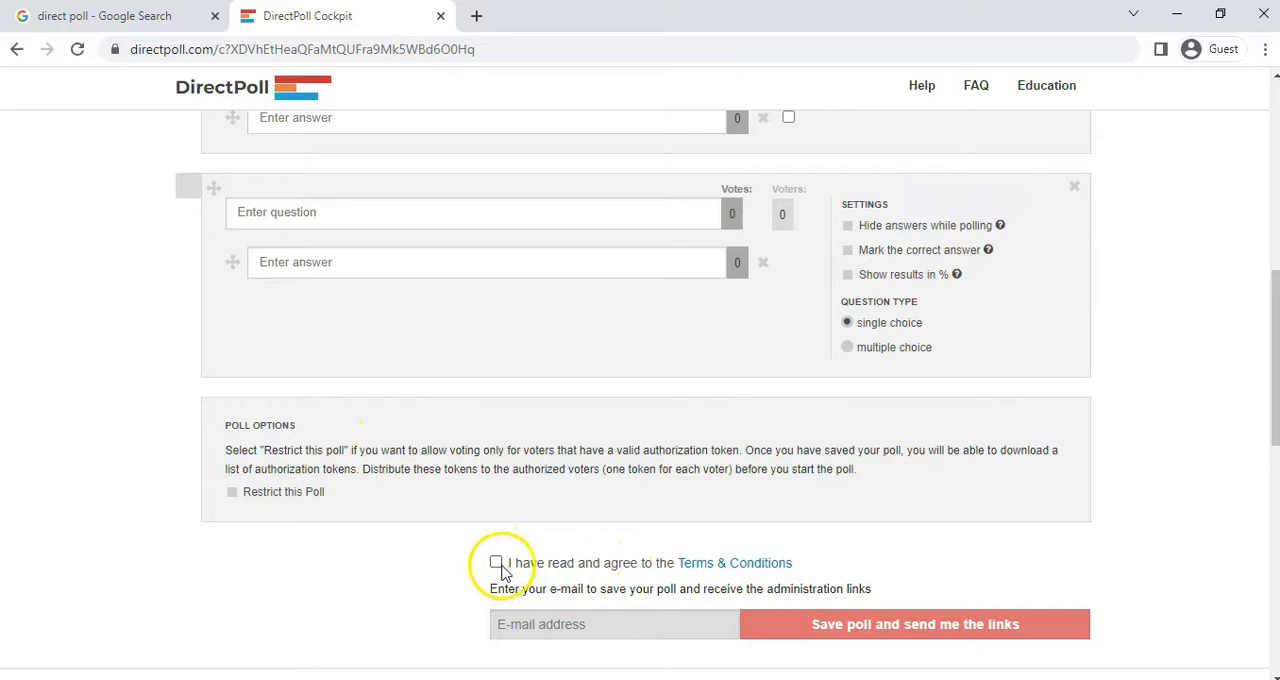
{"action": "left_click", "coordinate": [496, 562]}
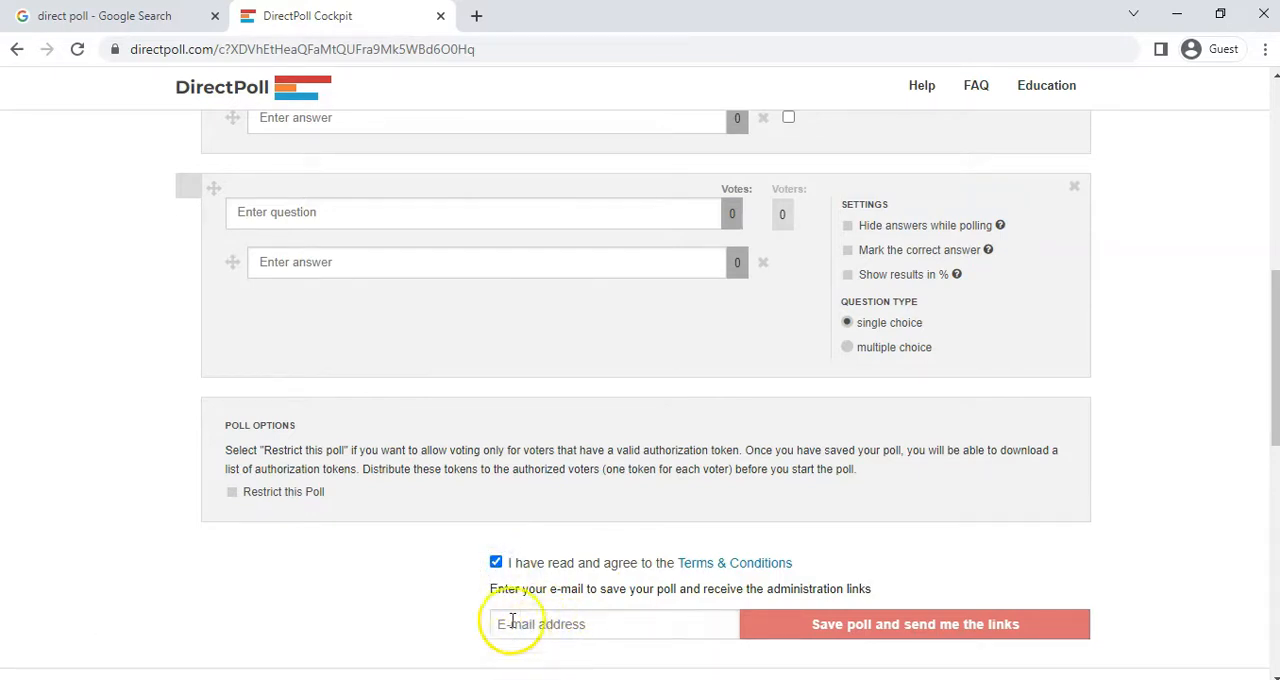
{"action": "scroll", "scroll_direction": "down", "scroll_amount": 3}
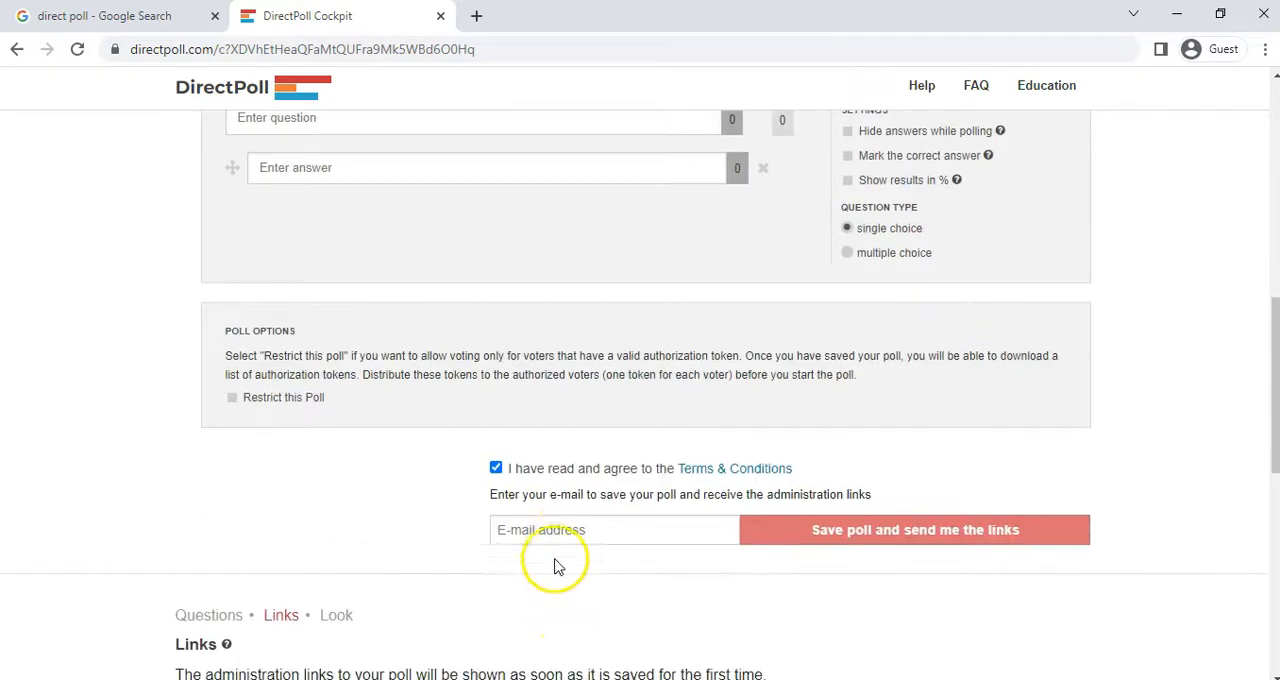
{"action": "mouse_move", "coordinate": [590, 520]}
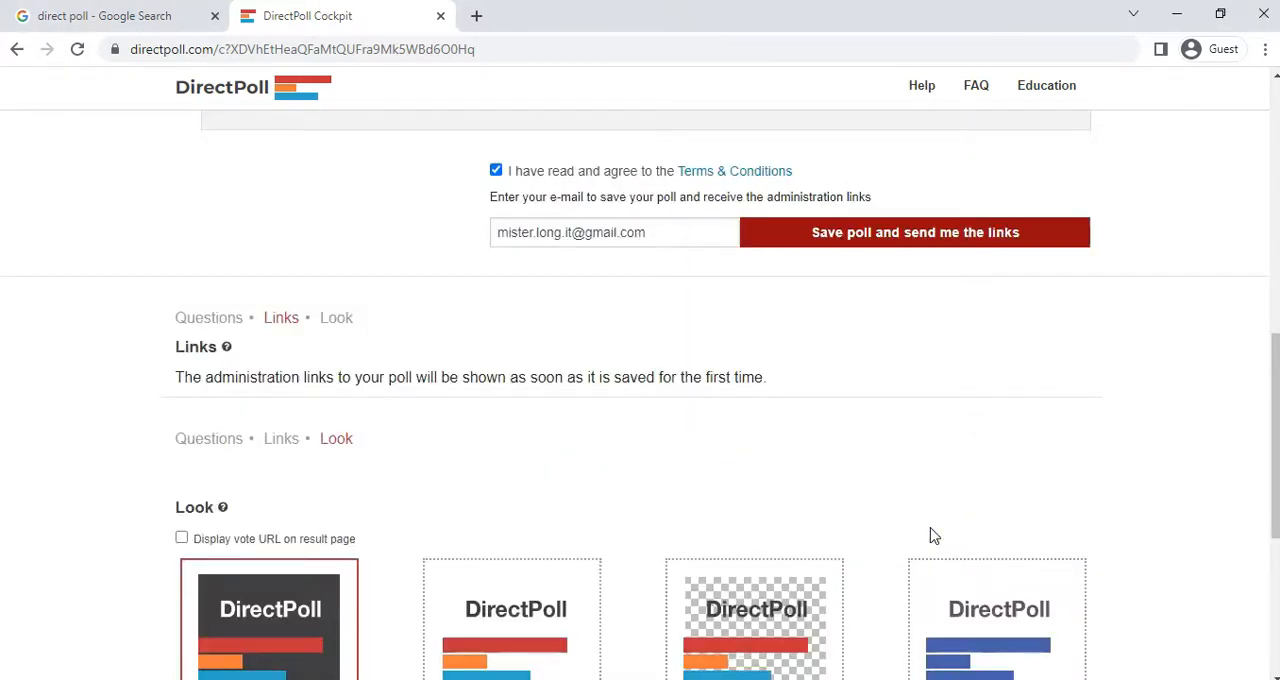
Save the poll with 'Save poll and send me the links'
{"action": "left_click", "coordinate": [913, 232]}
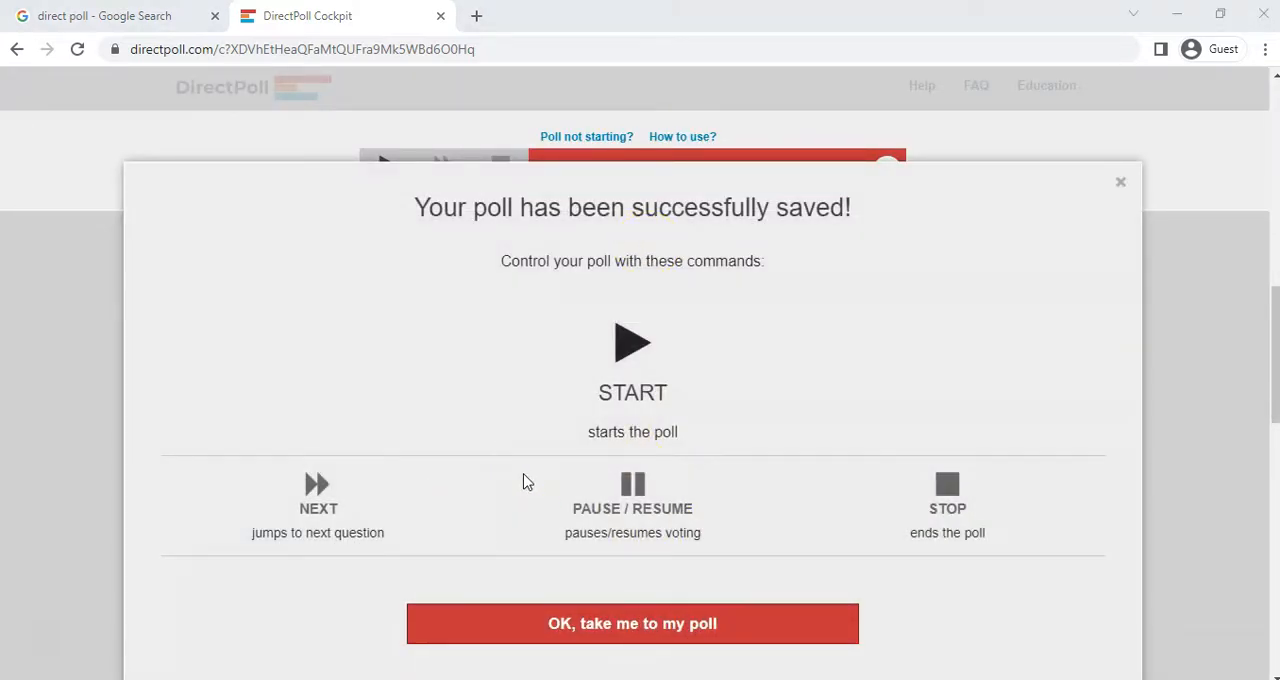
{"action": "mouse_move", "coordinate": [590, 431]}
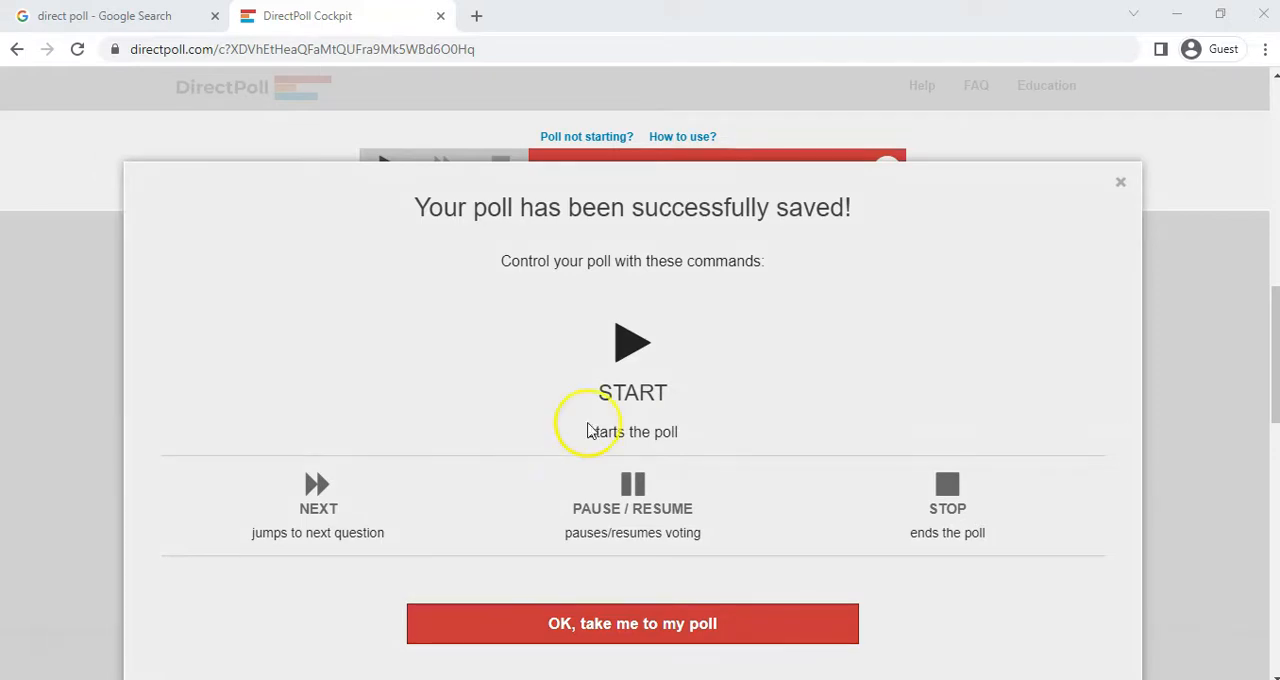
{"action": "mouse_move", "coordinate": [1122, 186]}
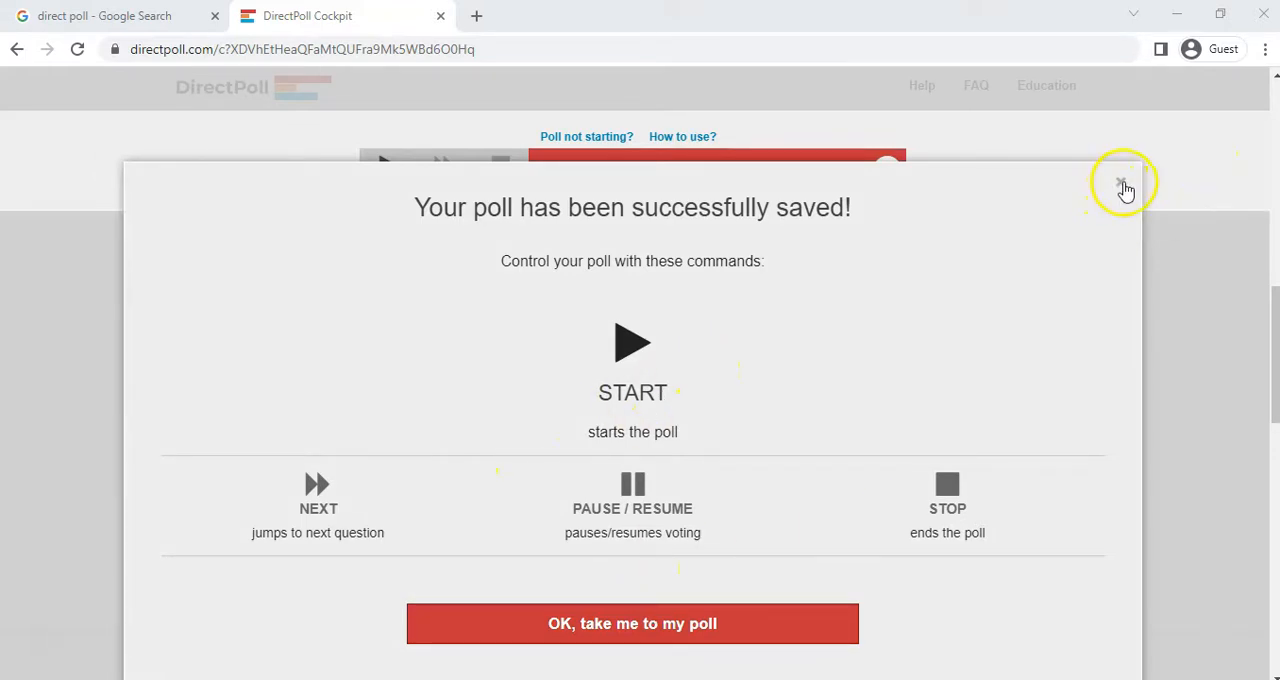
Dismiss the poll-saved confirmation and scroll to the Save Poll area
{"action": "left_click", "coordinate": [1122, 185]}
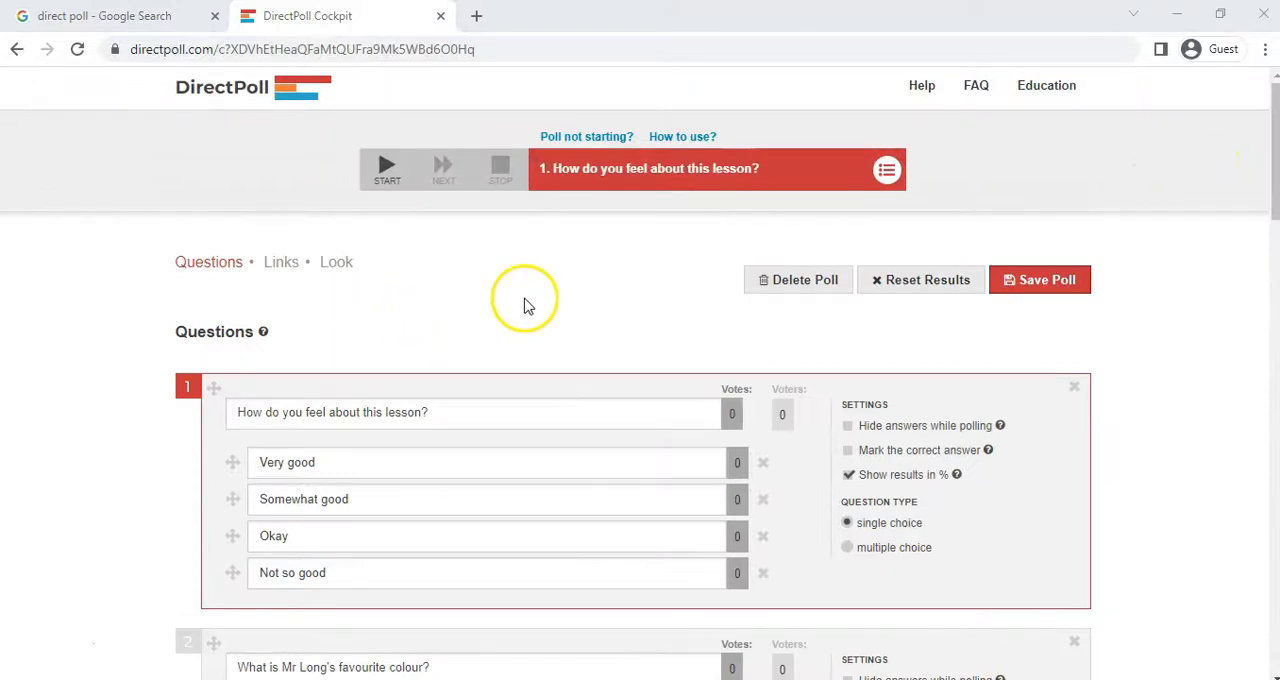
{"action": "mouse_move", "coordinate": [567, 313]}
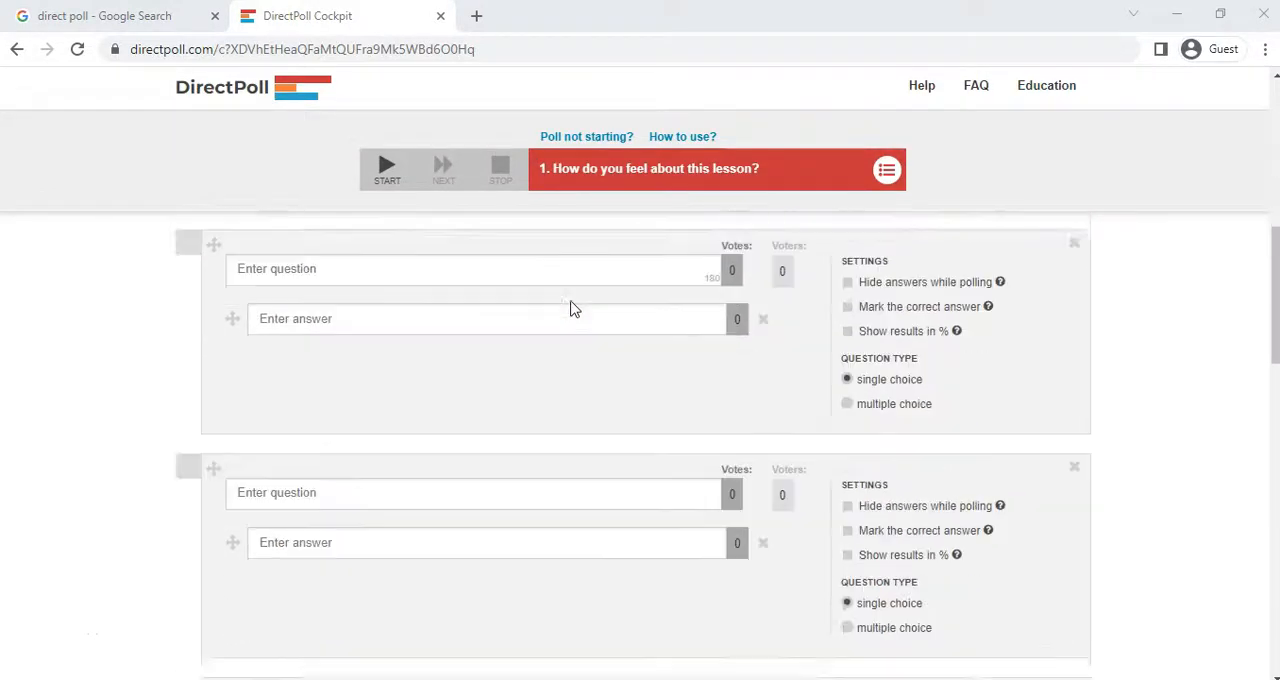
{"action": "scroll", "scroll_direction": "down", "scroll_amount": 3}
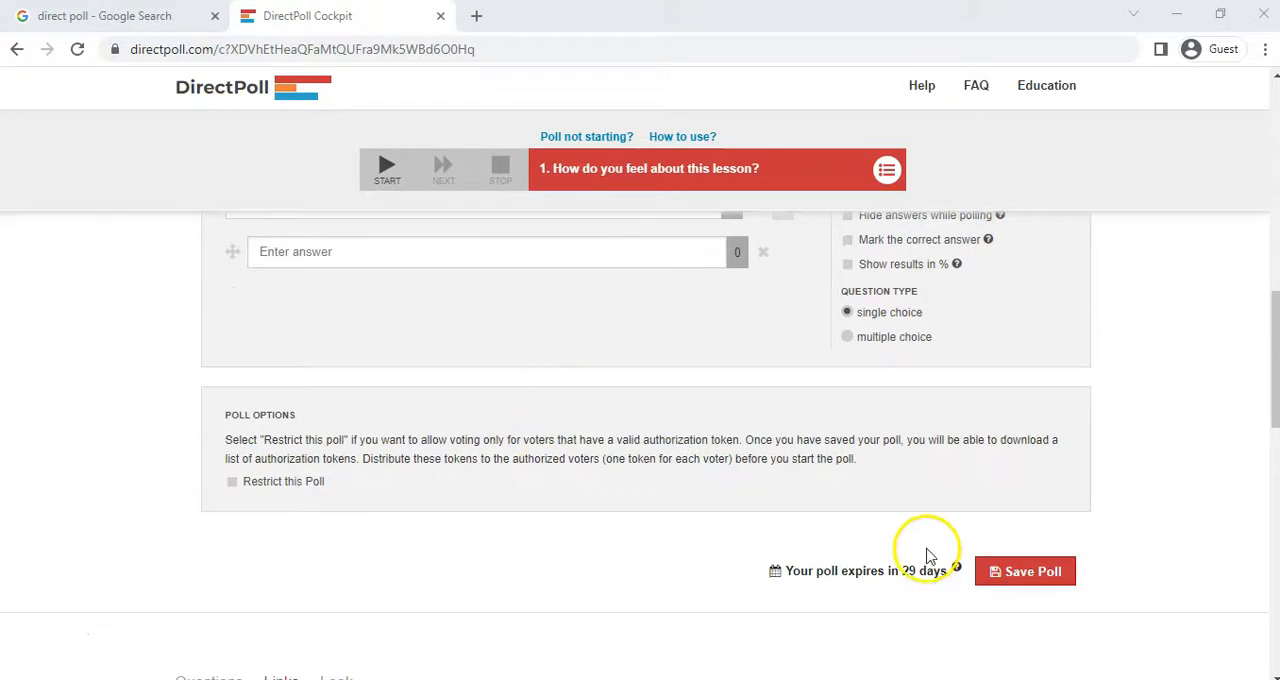
{"action": "mouse_move", "coordinate": [920, 585]}
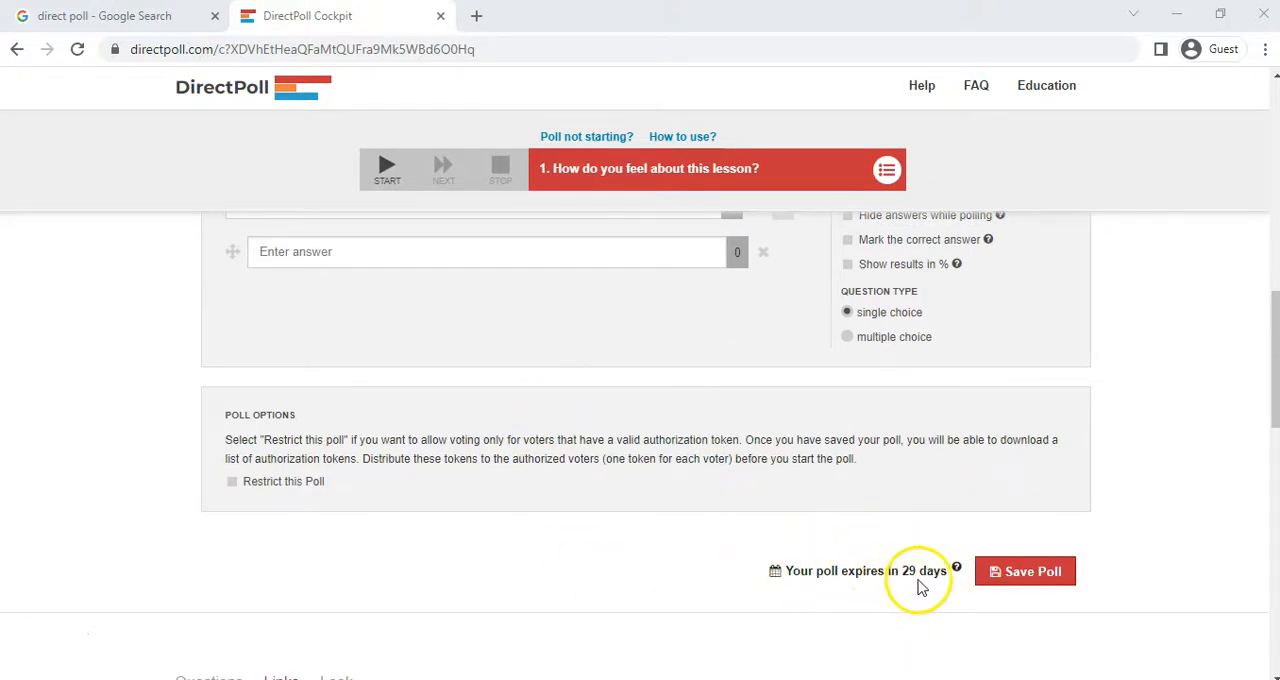
{"action": "mouse_move", "coordinate": [625, 520]}
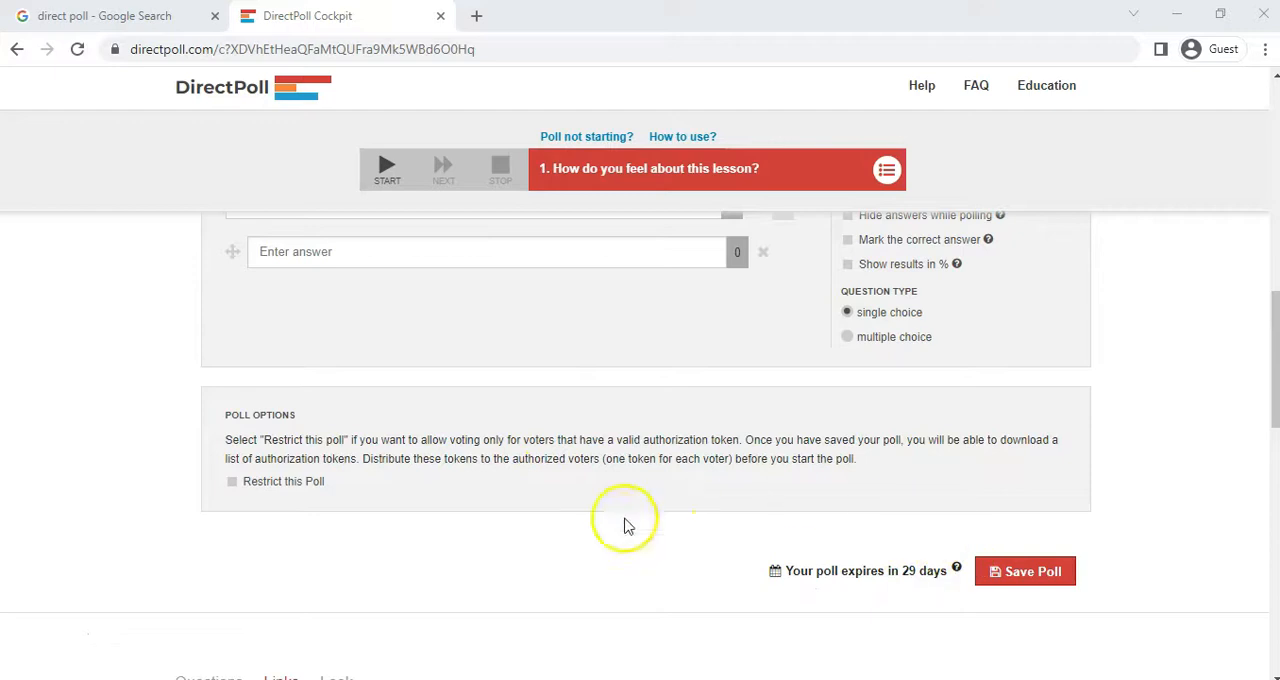
{"action": "mouse_move", "coordinate": [578, 505]}
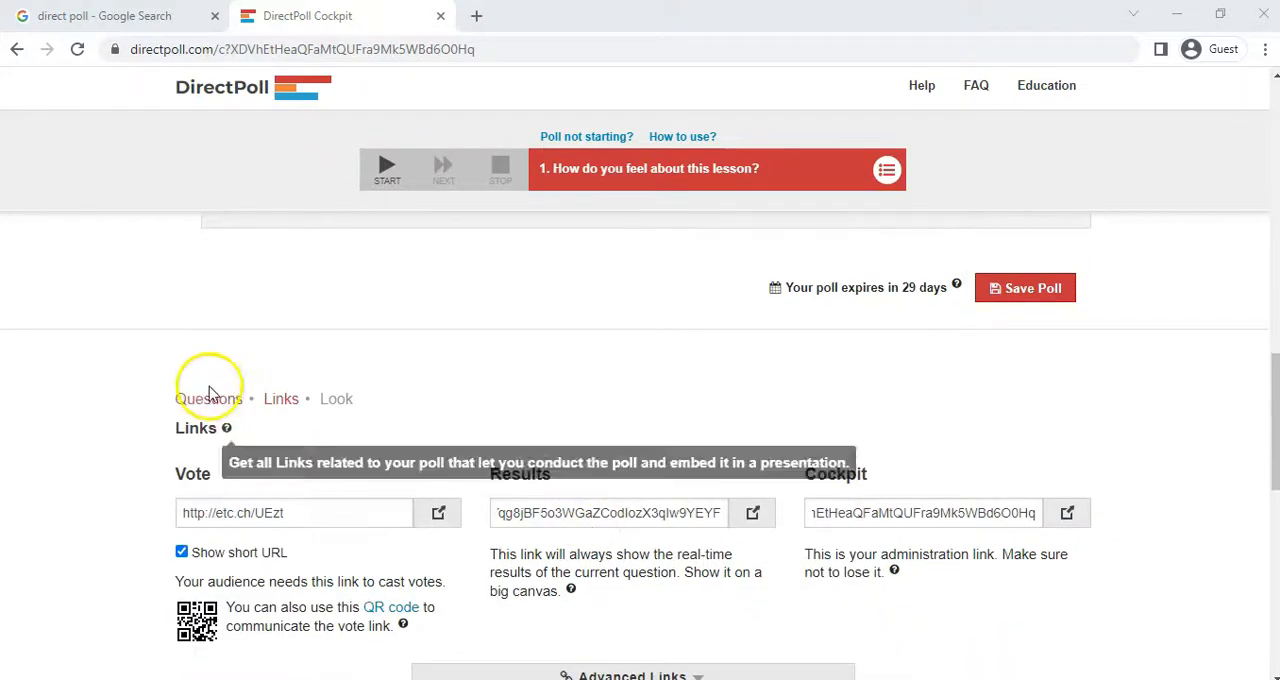
{"action": "mouse_move", "coordinate": [197, 500]}
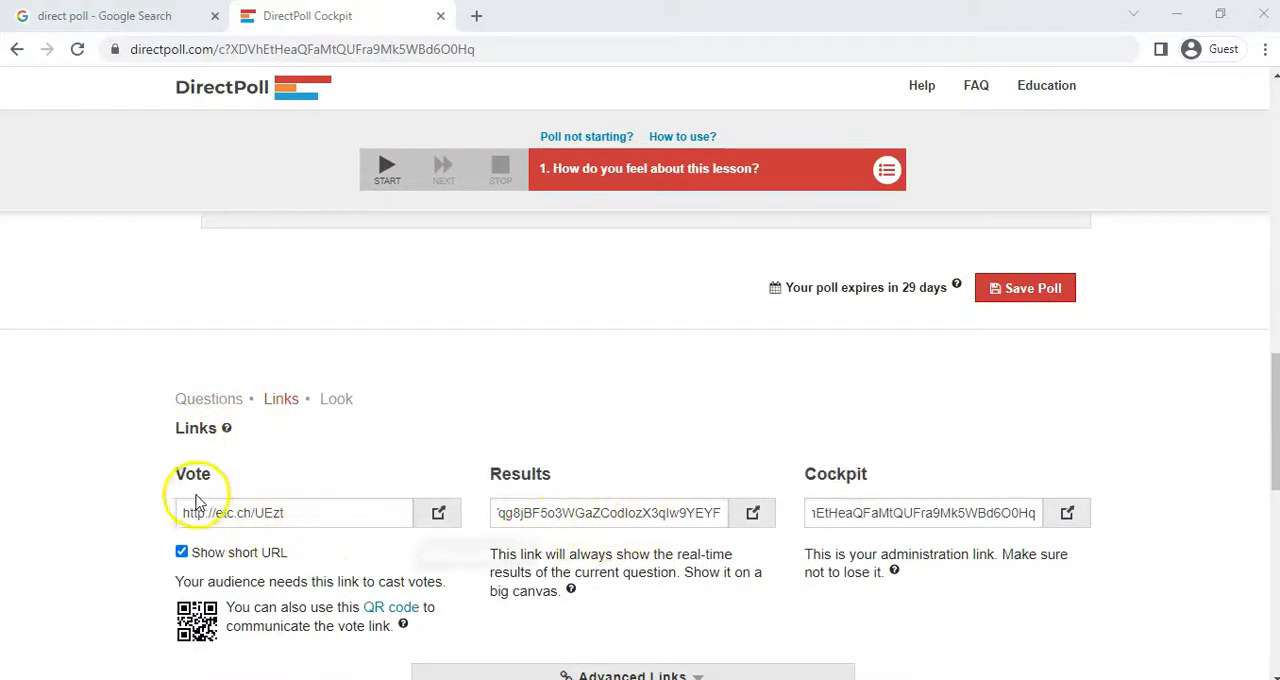
Send the administration links by e-mail and scroll back up to the questions
{"action": "scroll", "scroll_direction": "down", "scroll_amount": 3}
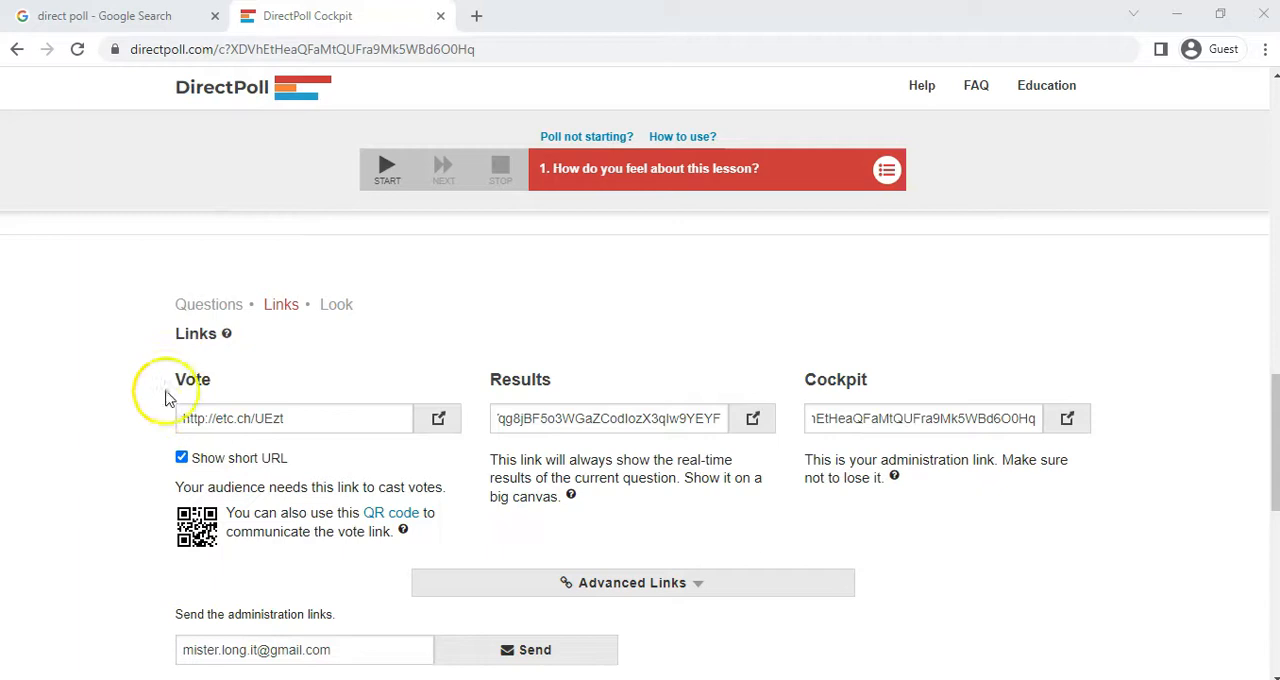
{"action": "mouse_move", "coordinate": [920, 352]}
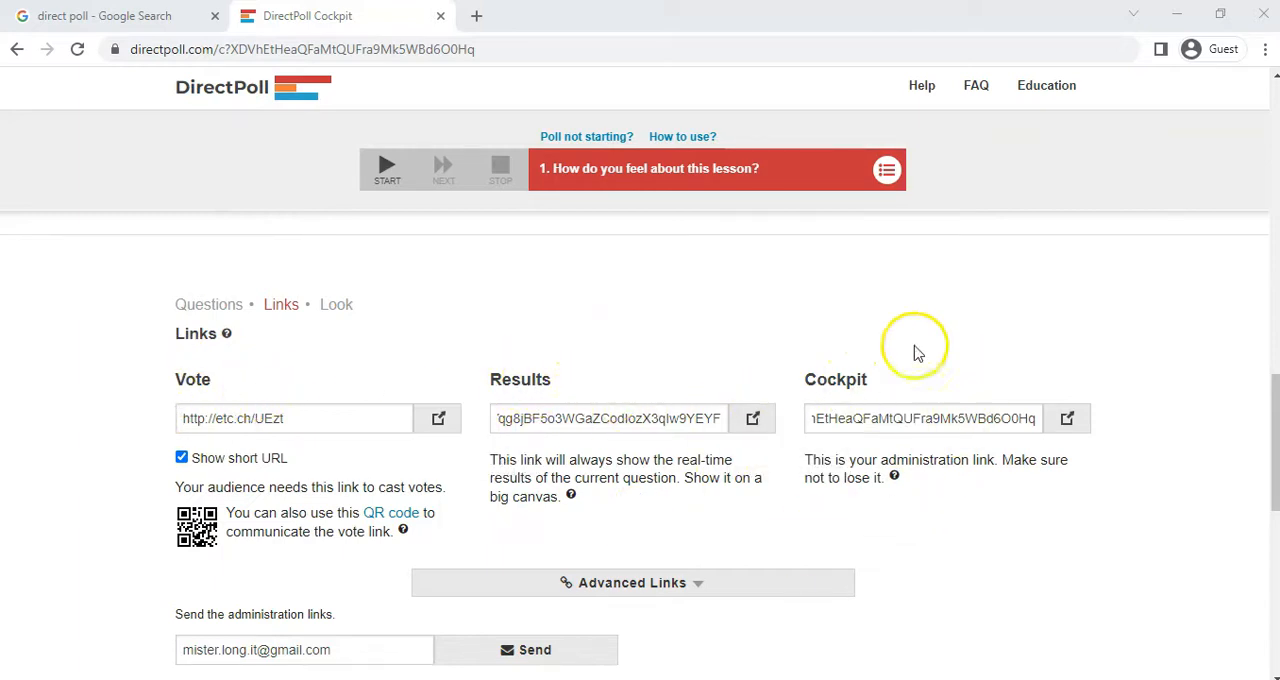
{"action": "mouse_move", "coordinate": [525, 262]}
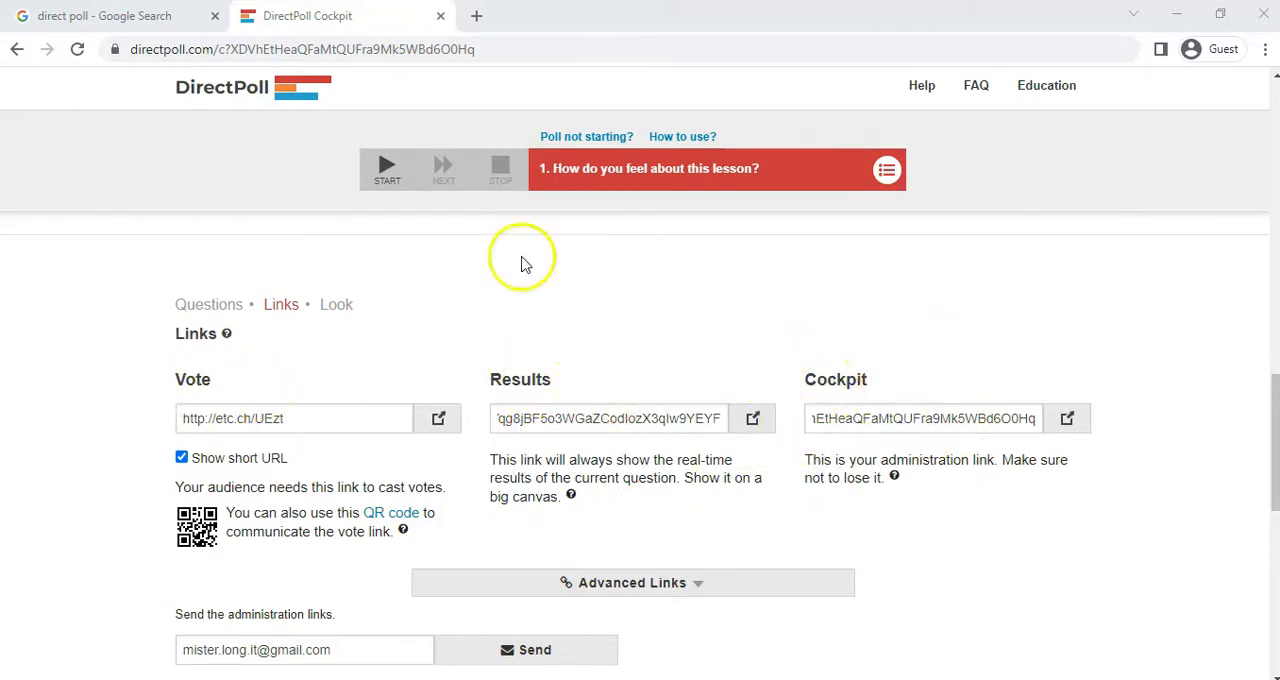
{"action": "mouse_move", "coordinate": [840, 385]}
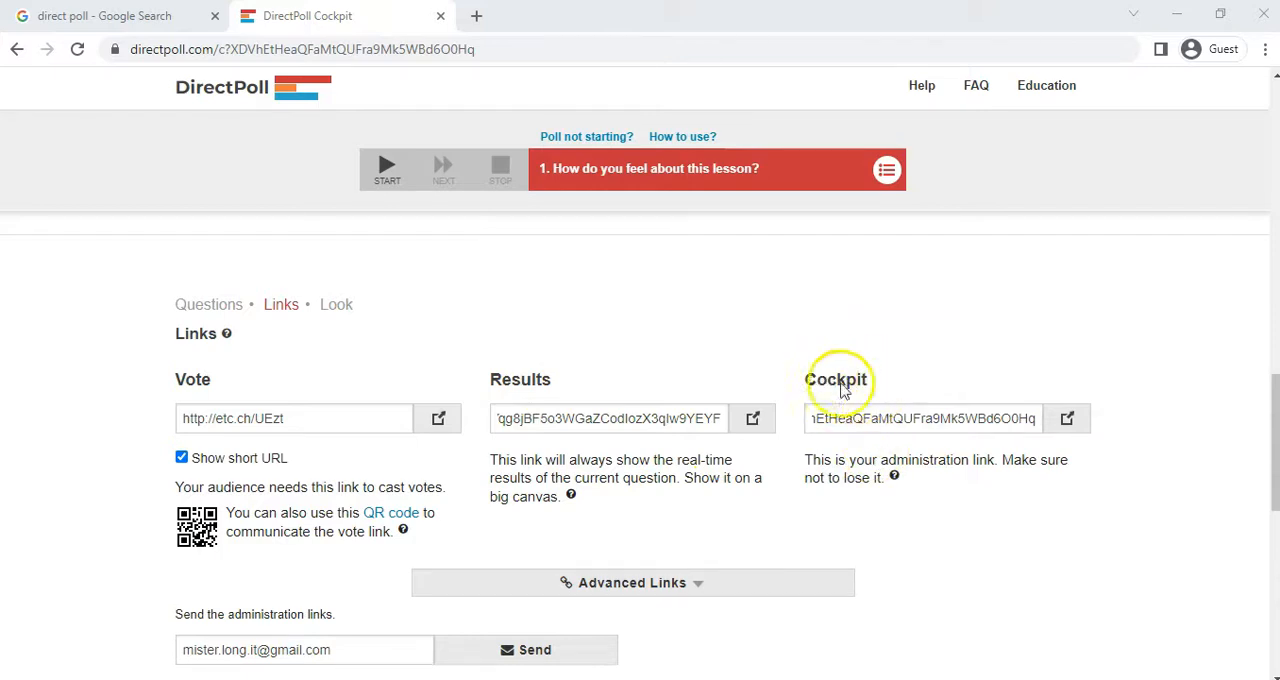
{"action": "scroll", "scroll_direction": "down", "scroll_amount": 3}
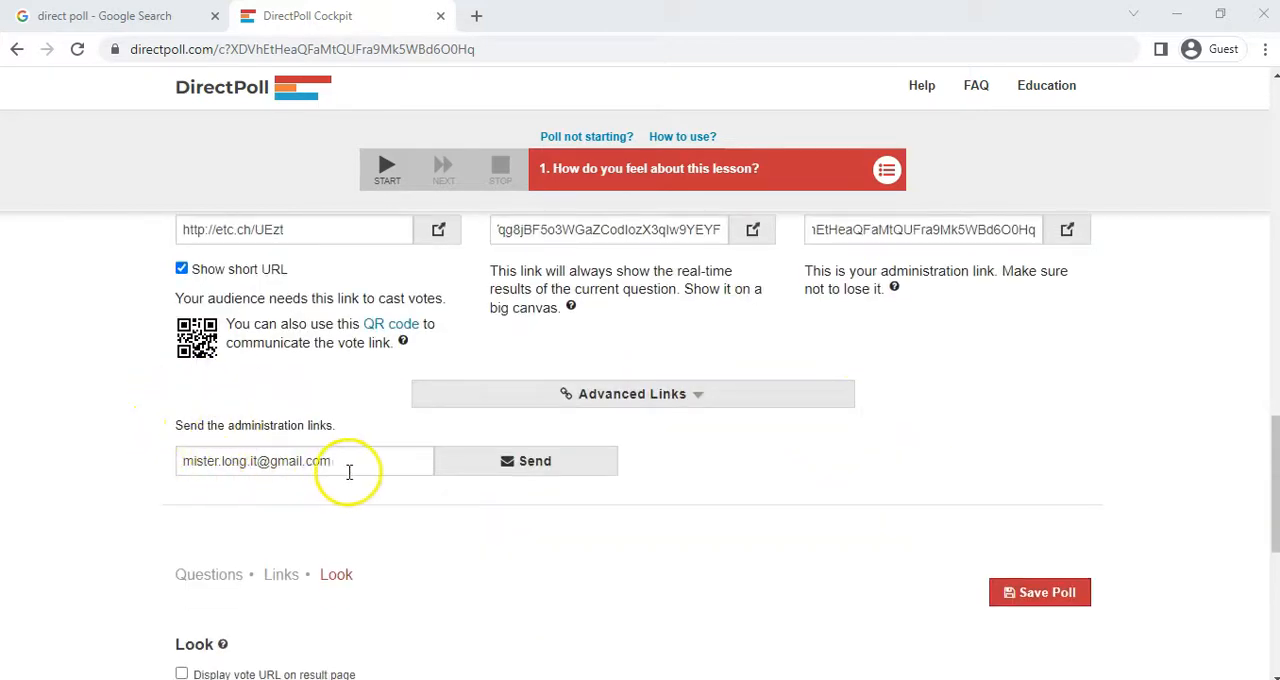
{"action": "left_click", "coordinate": [525, 461]}
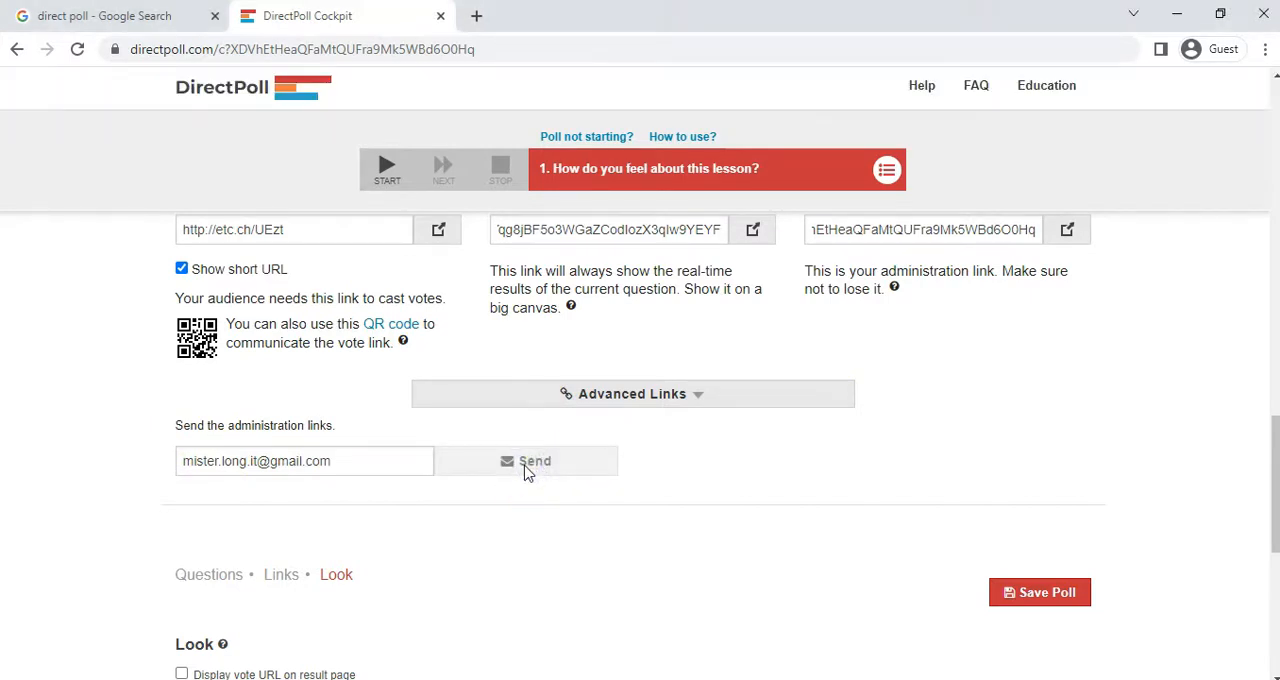
{"action": "mouse_move", "coordinate": [385, 355]}
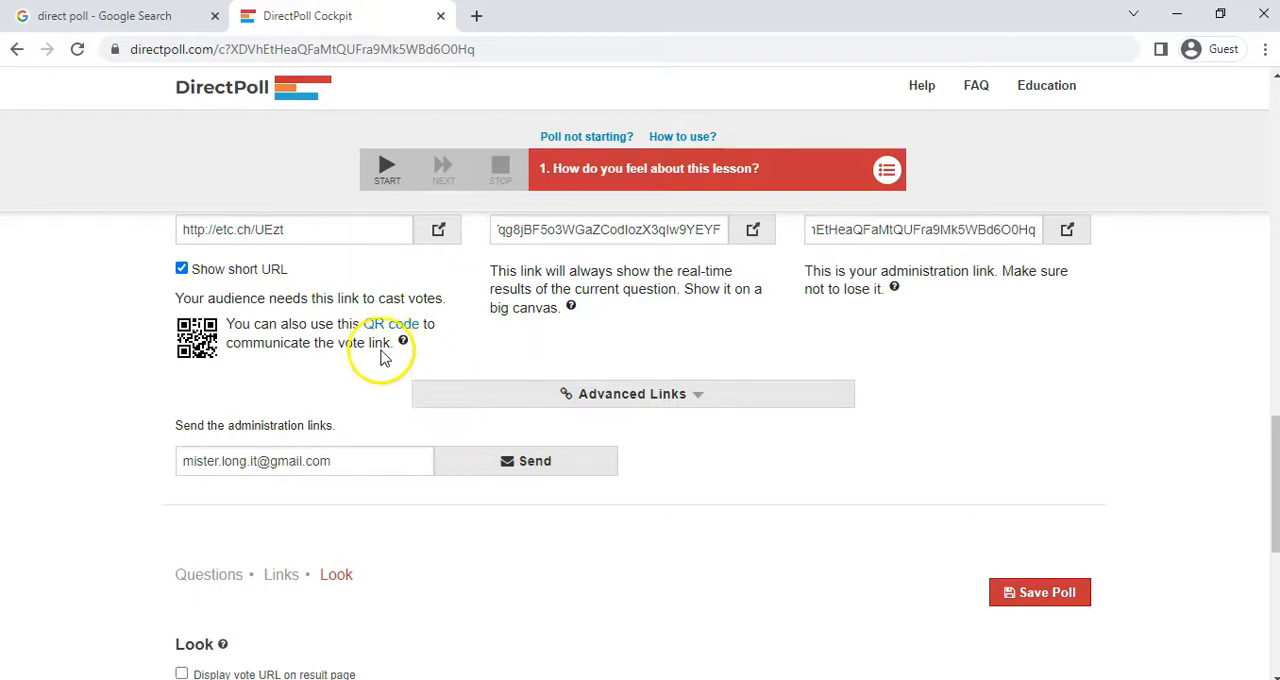
{"action": "scroll", "scroll_direction": "up", "scroll_amount": 3}
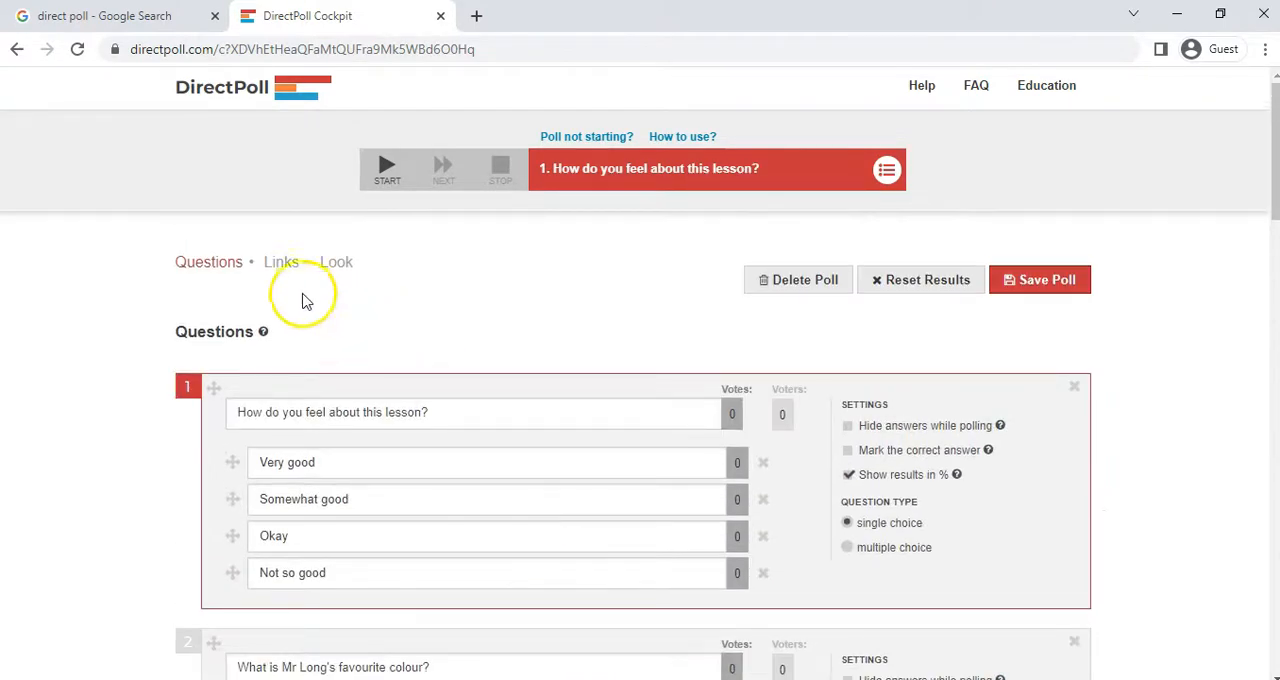
{"action": "left_click", "coordinate": [280, 261]}
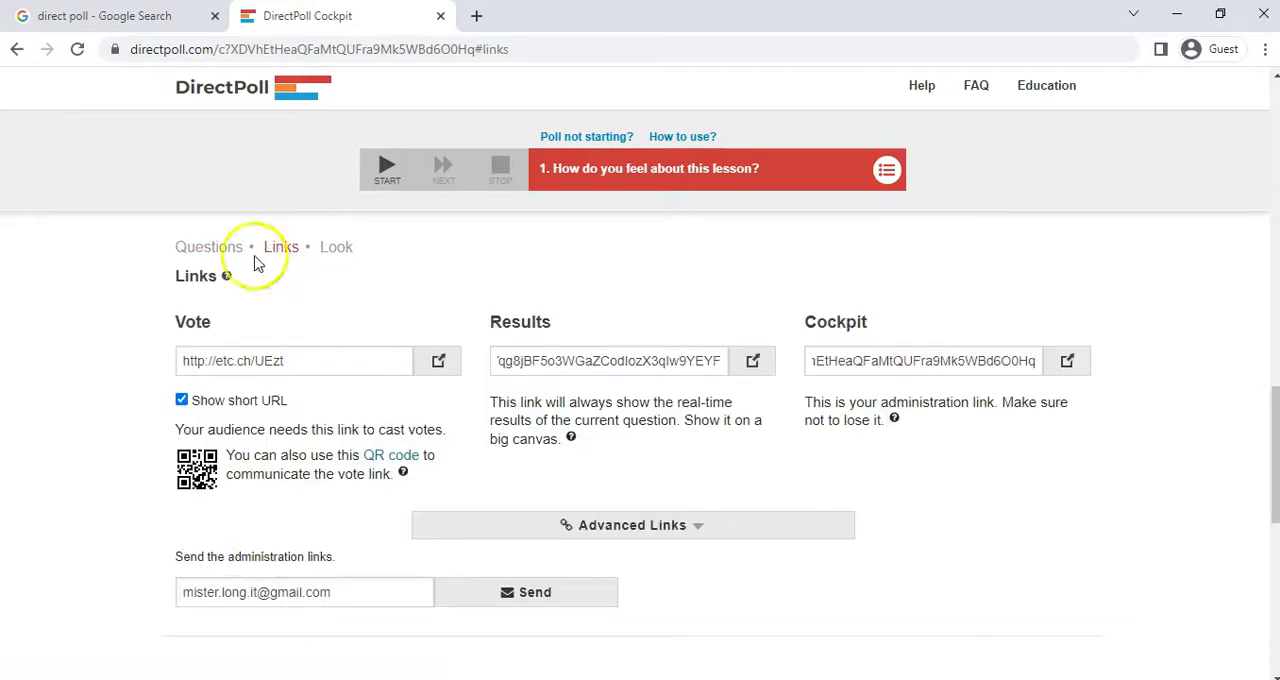
{"action": "left_click", "coordinate": [336, 247]}
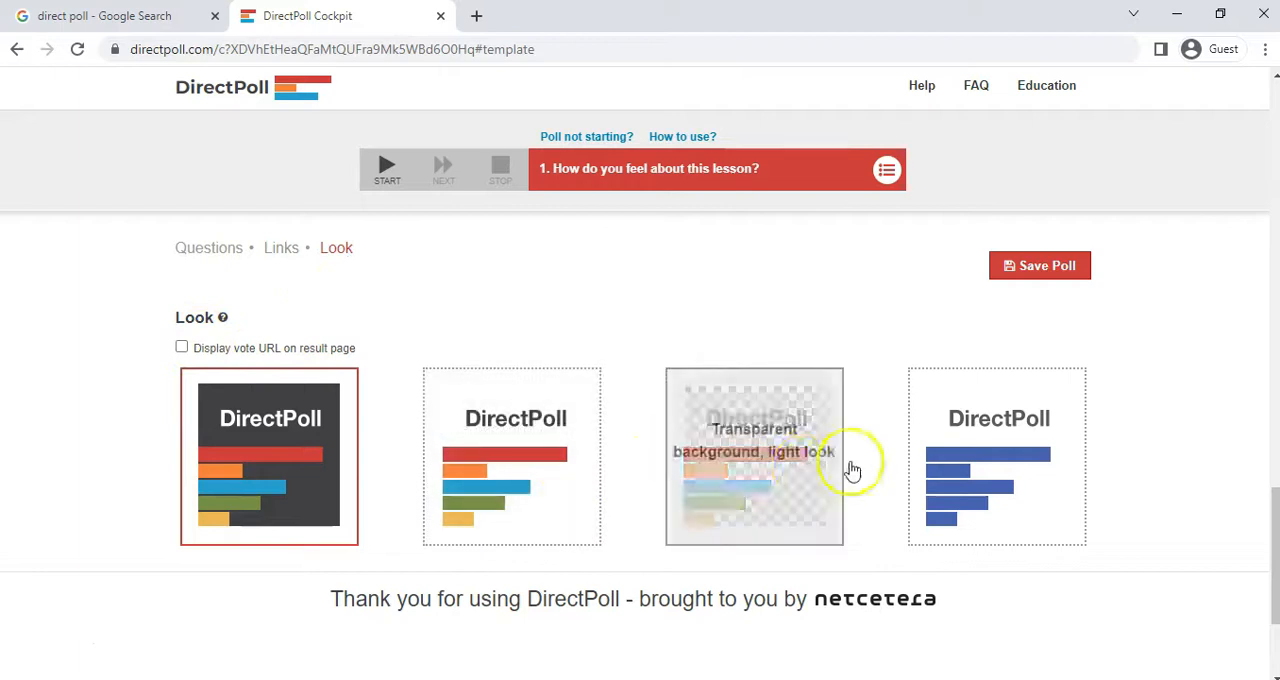
{"action": "mouse_move", "coordinate": [228, 395]}
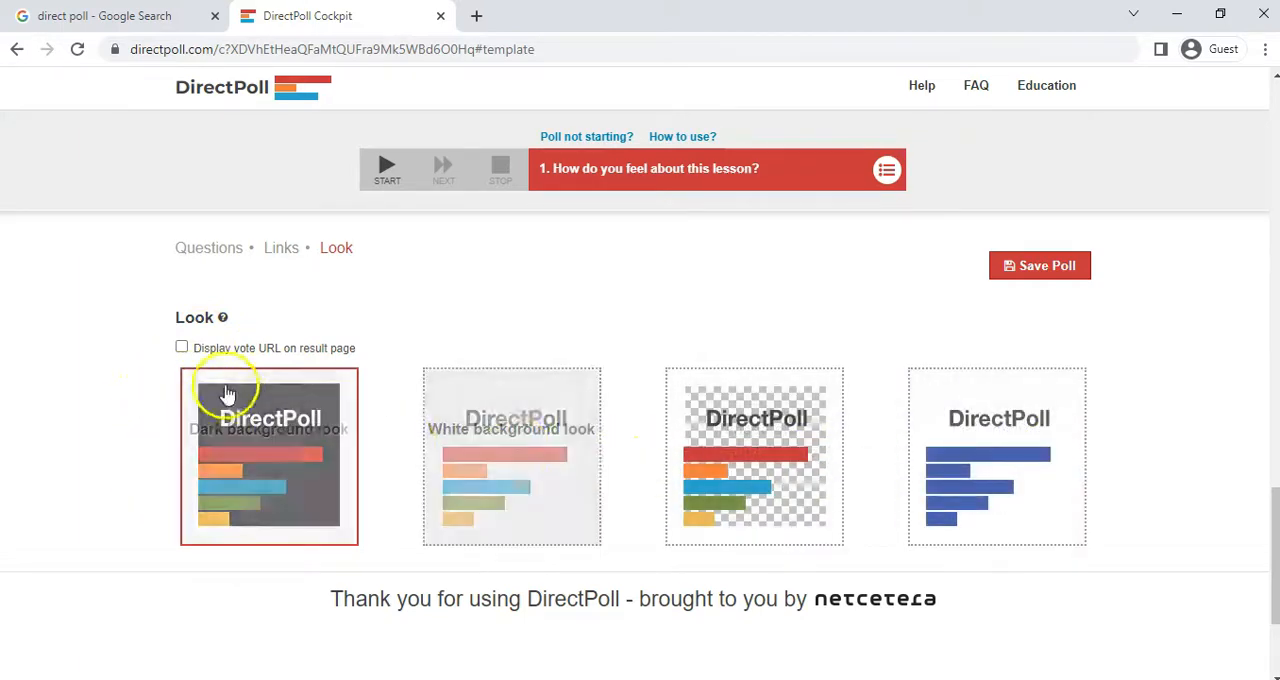
{"action": "mouse_move", "coordinate": [108, 443]}
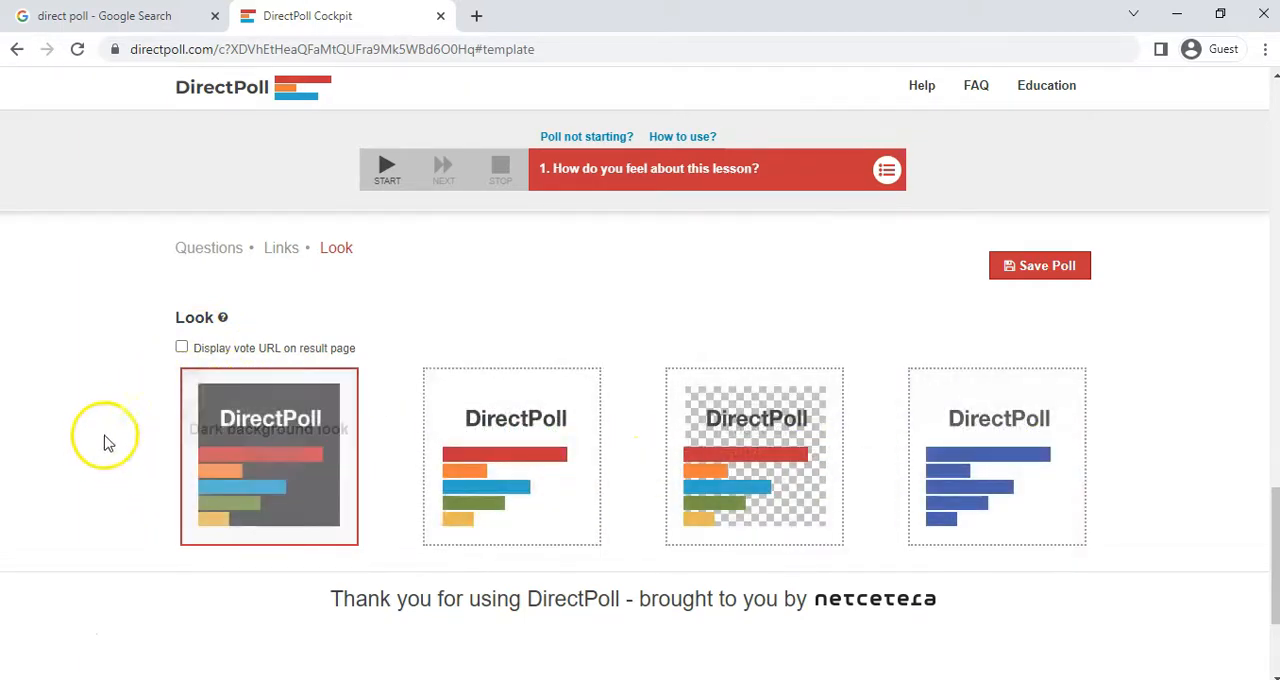
{"action": "mouse_move", "coordinate": [208, 247]}
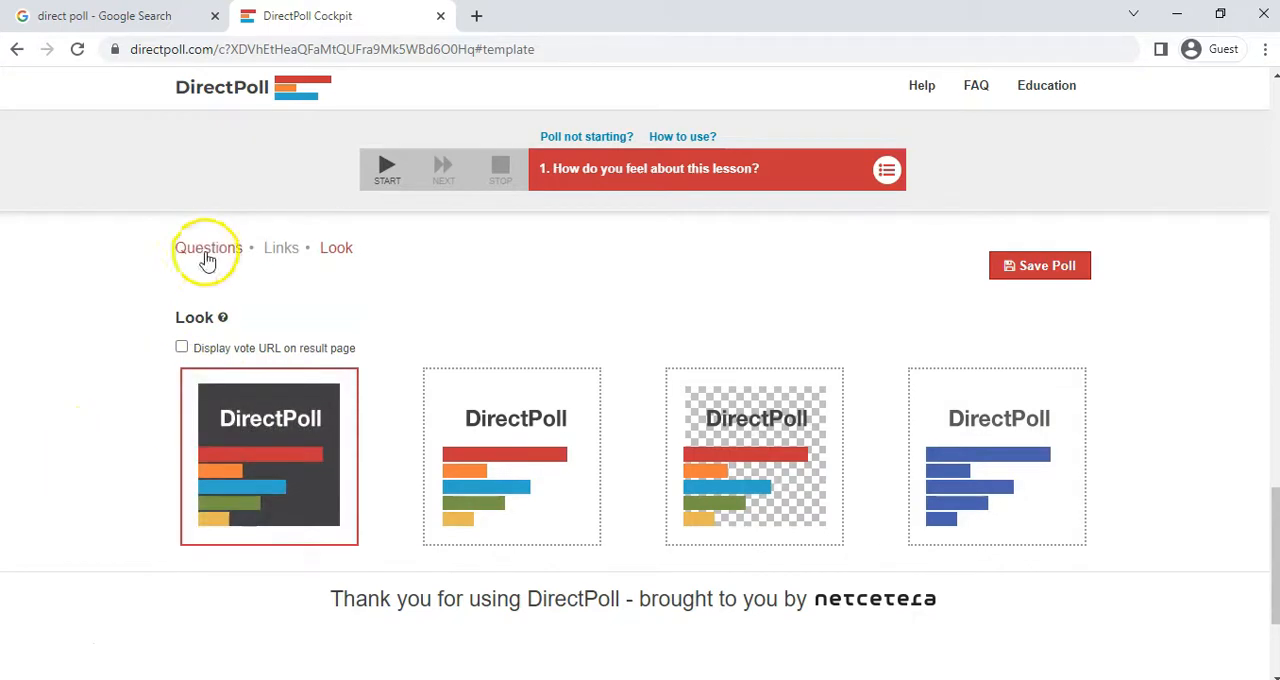
{"action": "left_click", "coordinate": [208, 247]}
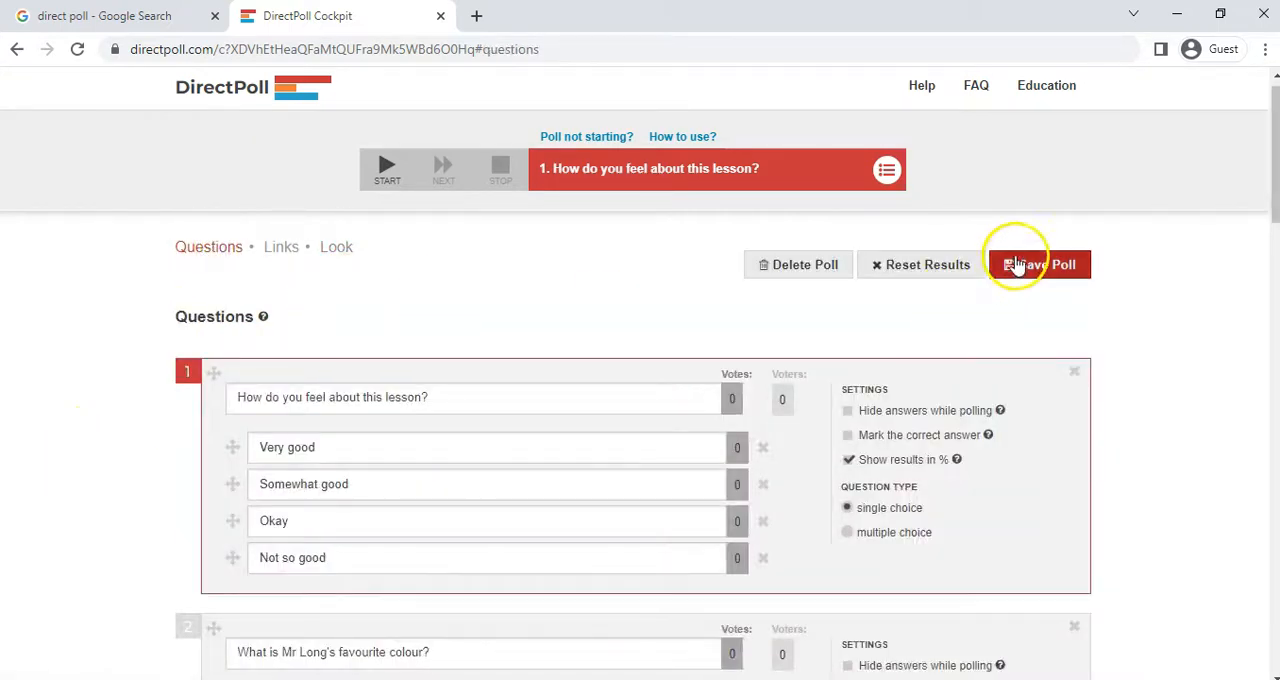
Save the poll, then expand Advanced Links and look through the embedding links
{"action": "left_click", "coordinate": [281, 247]}
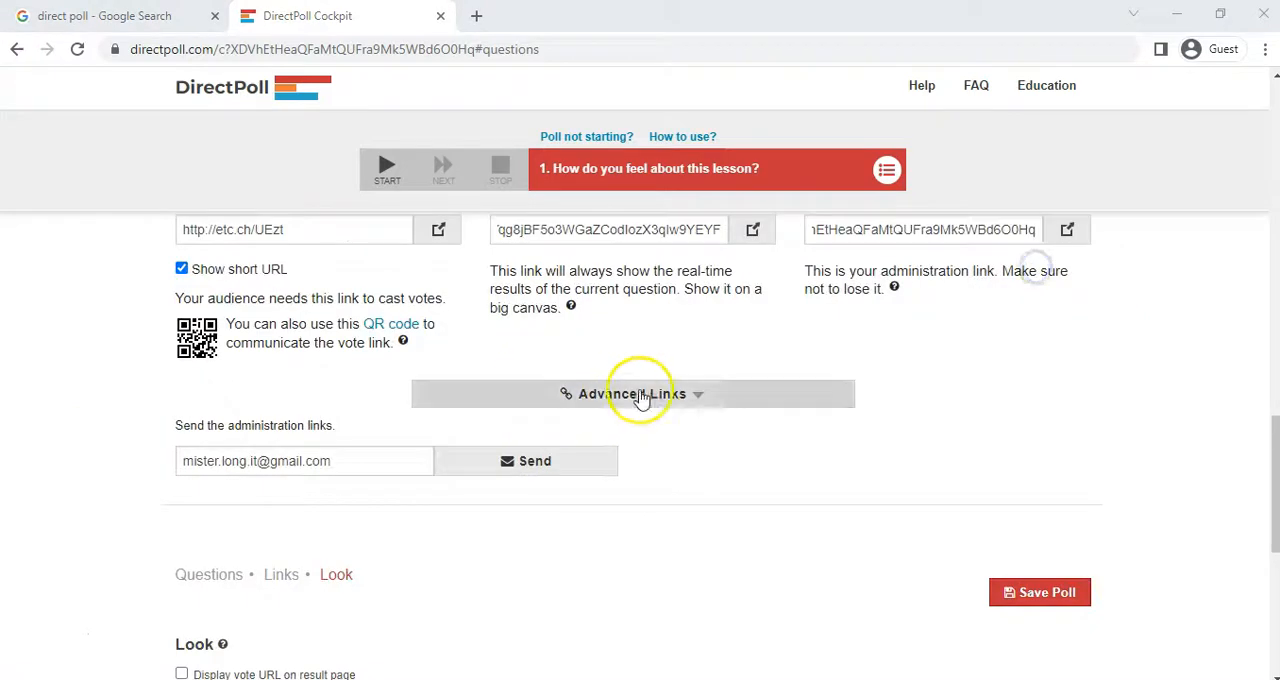
{"action": "left_click", "coordinate": [632, 393]}
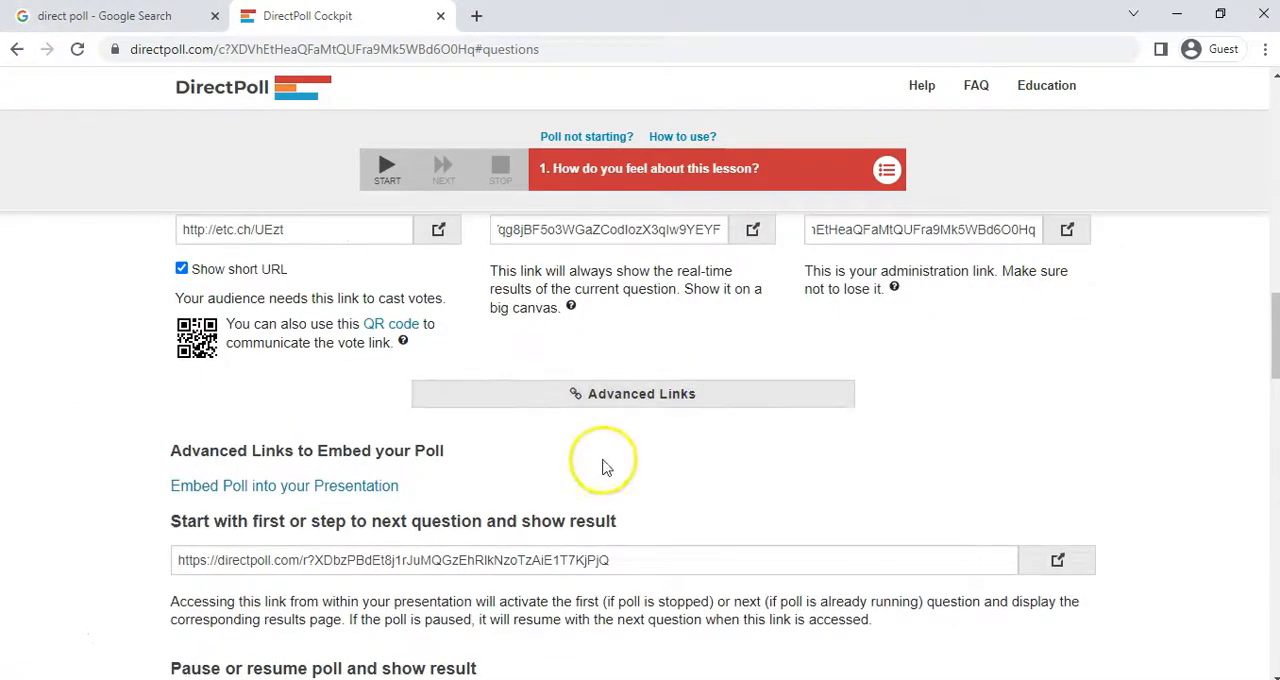
{"action": "scroll", "scroll_direction": "down", "scroll_amount": 3}
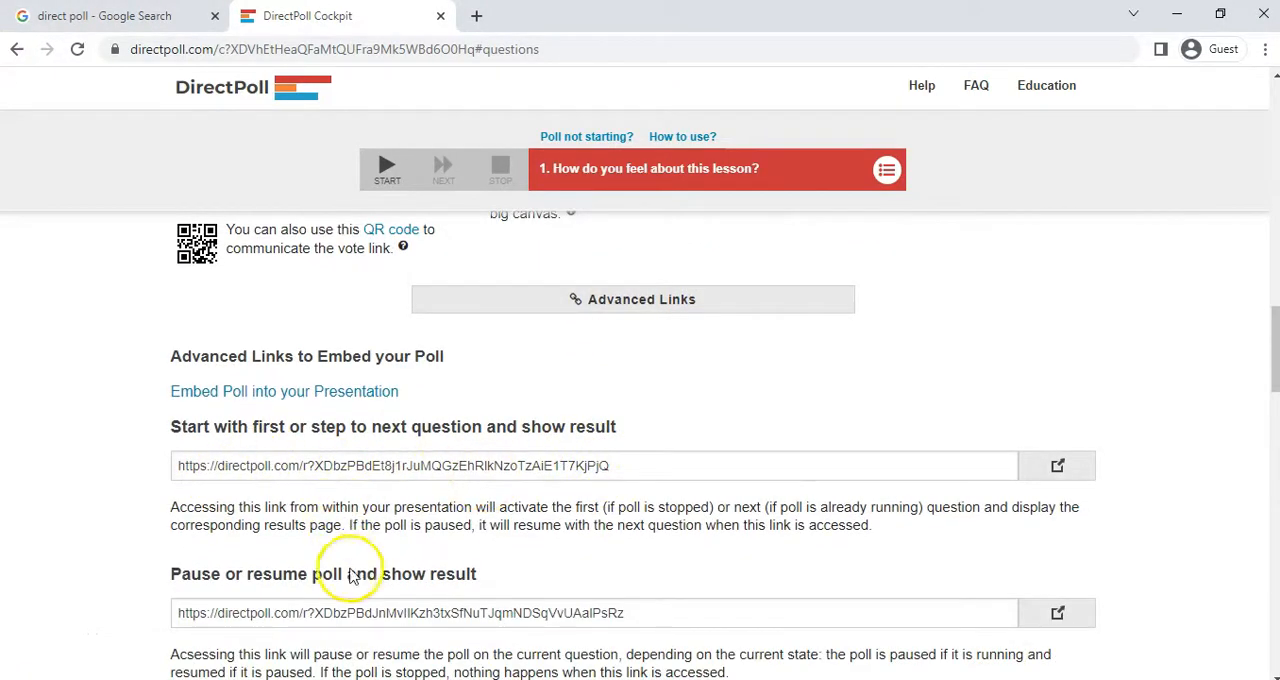
{"action": "scroll", "scroll_direction": "down", "scroll_amount": 3}
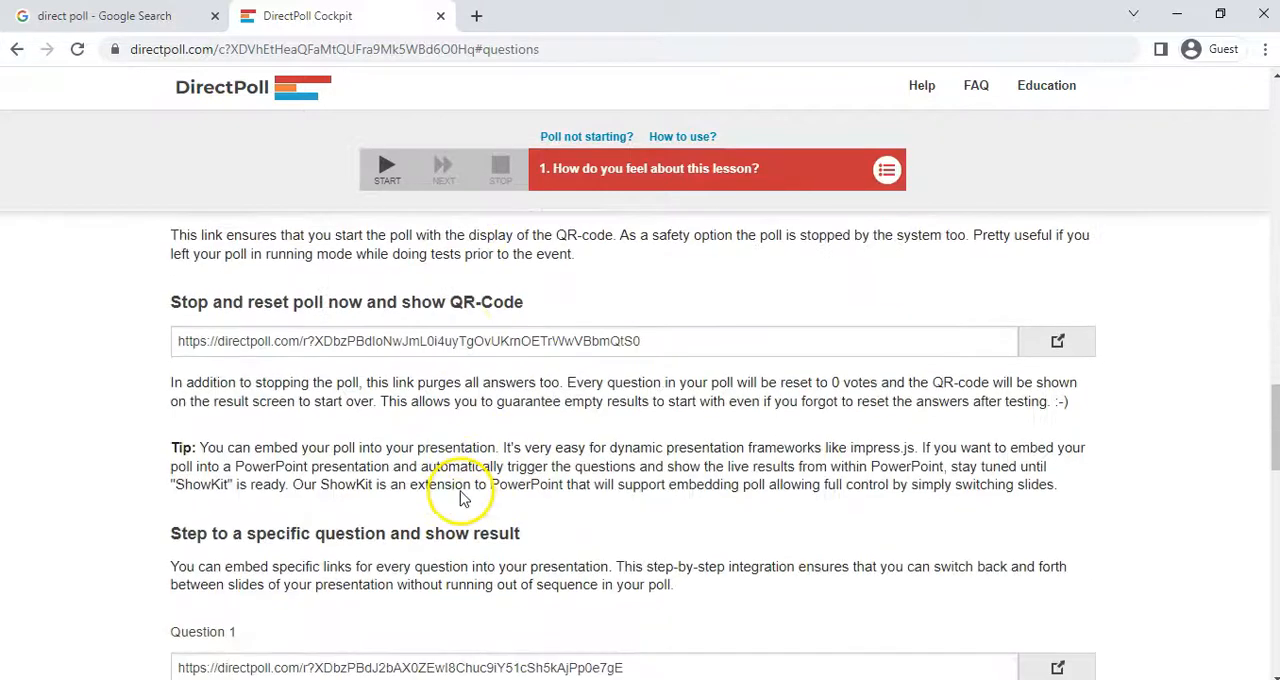
{"action": "scroll", "scroll_direction": "down", "scroll_amount": 3}
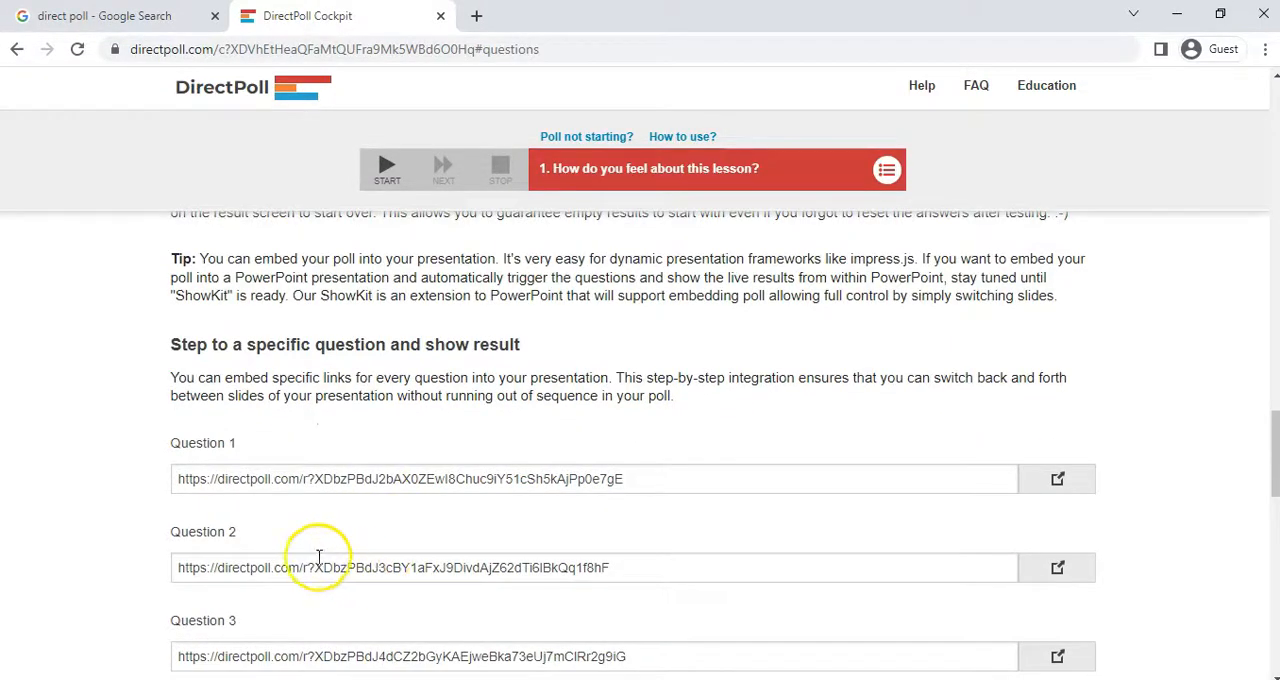
{"action": "scroll", "scroll_direction": "down", "scroll_amount": 3}
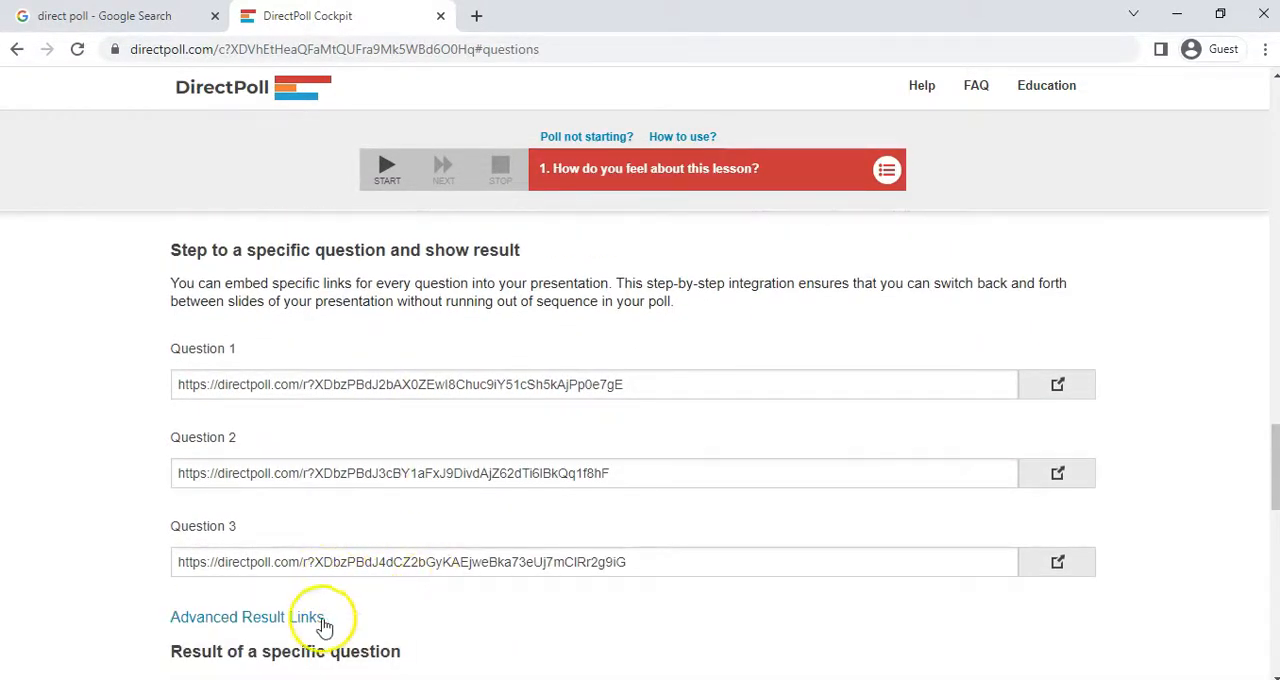
{"action": "scroll", "scroll_direction": "down", "scroll_amount": 3}
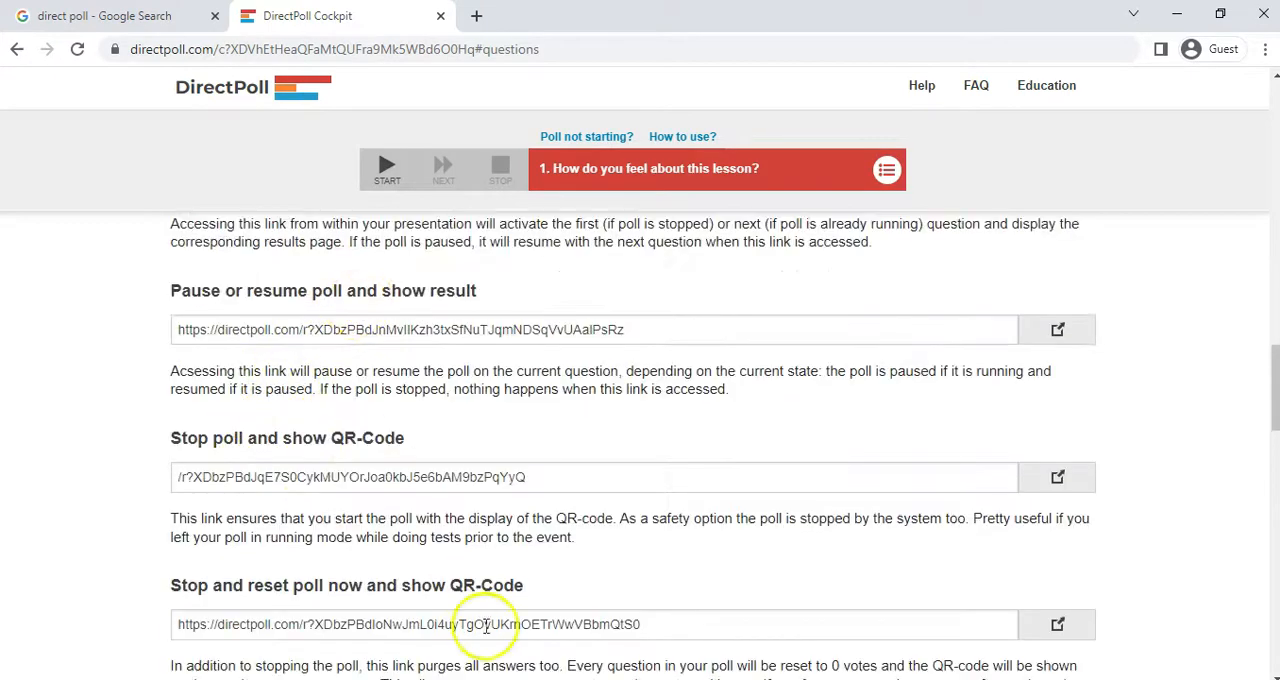
{"action": "scroll", "scroll_direction": "up", "scroll_amount": 3}
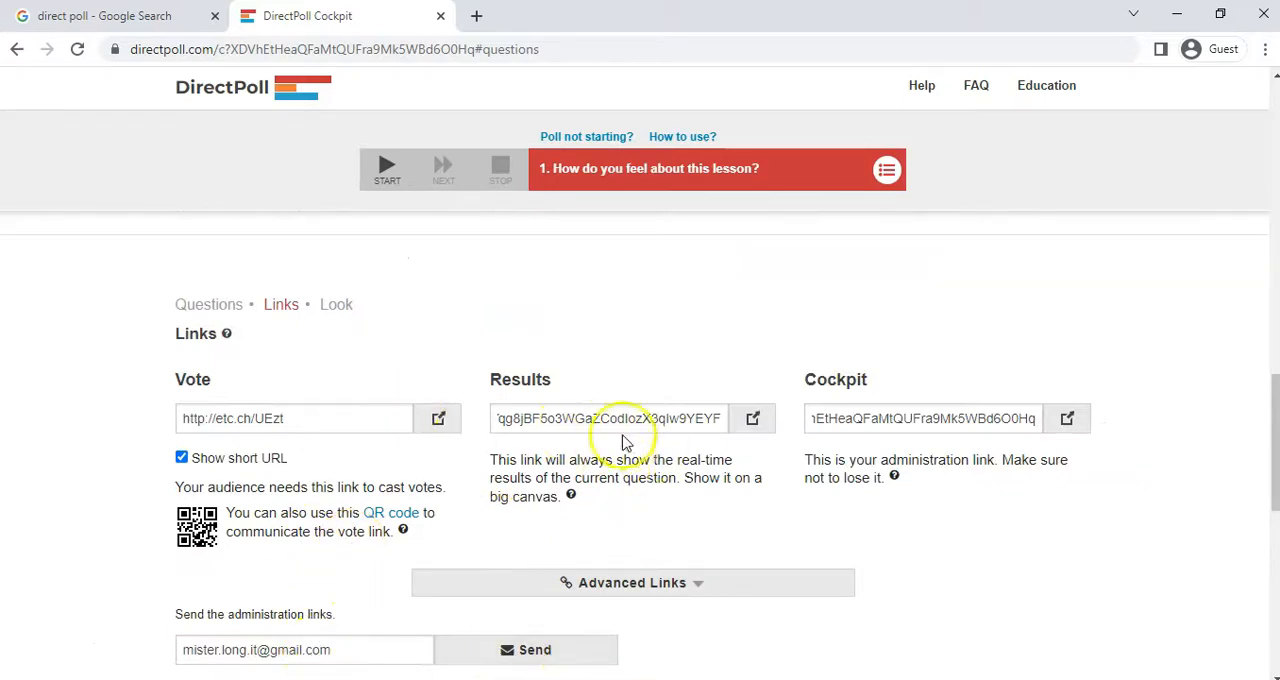
{"action": "mouse_move", "coordinate": [1067, 419]}
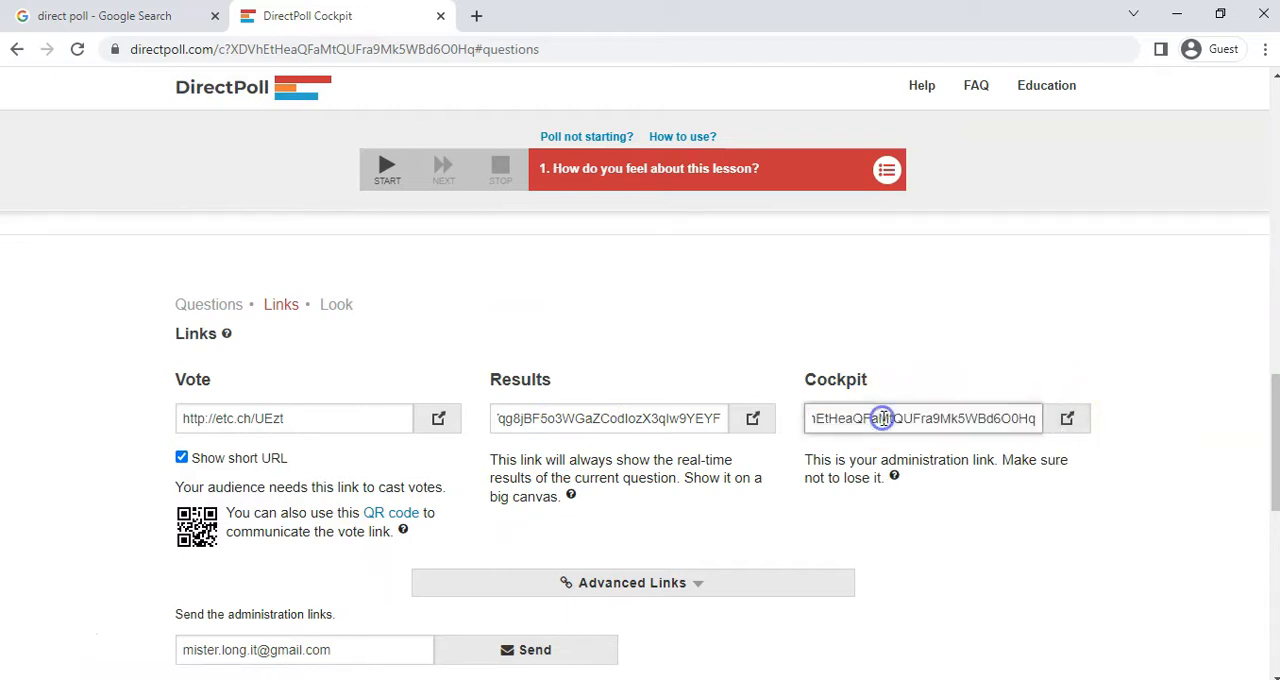
Select the full Cockpit administration URL, then return to the question list
{"action": "triple_click", "coordinate": [920, 418]}
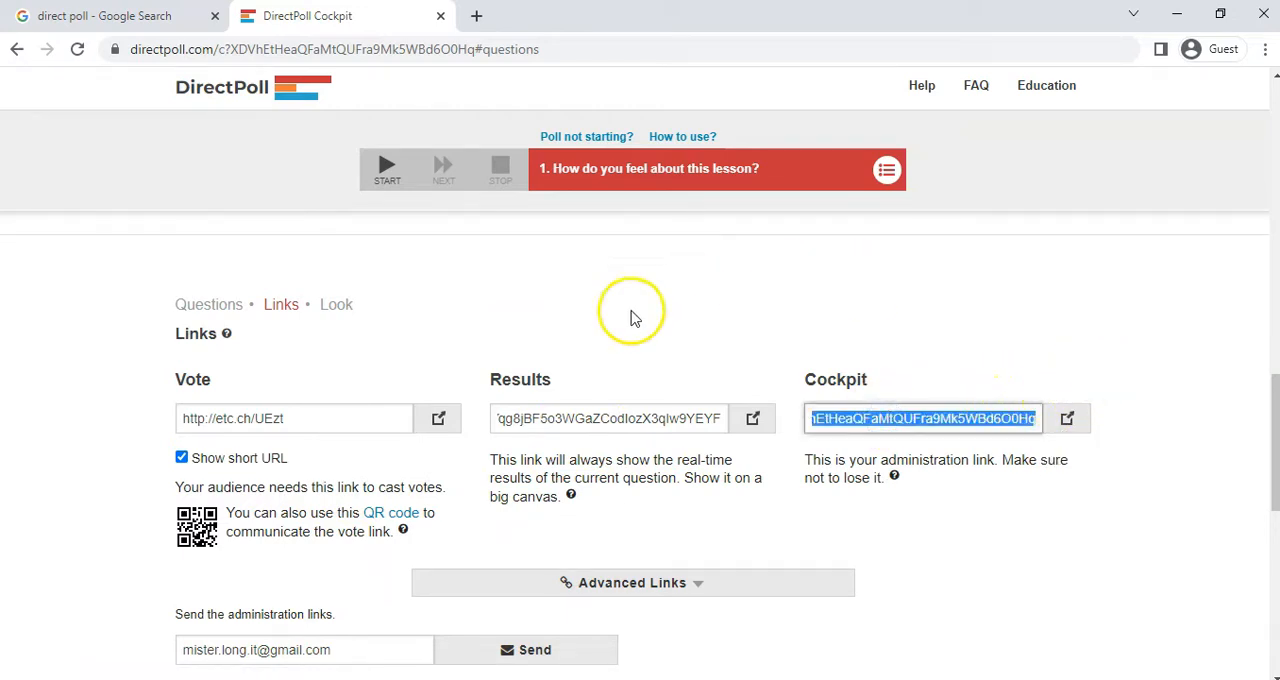
{"action": "mouse_move", "coordinate": [475, 440]}
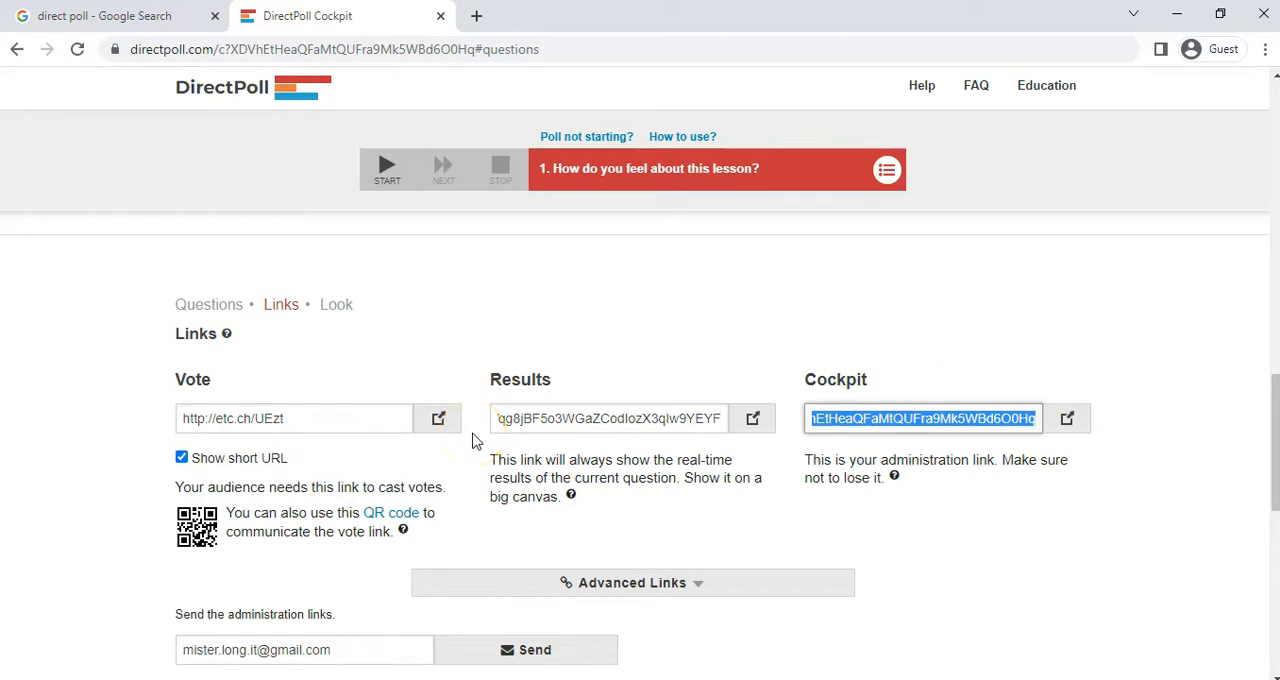
{"action": "left_click", "coordinate": [208, 304]}
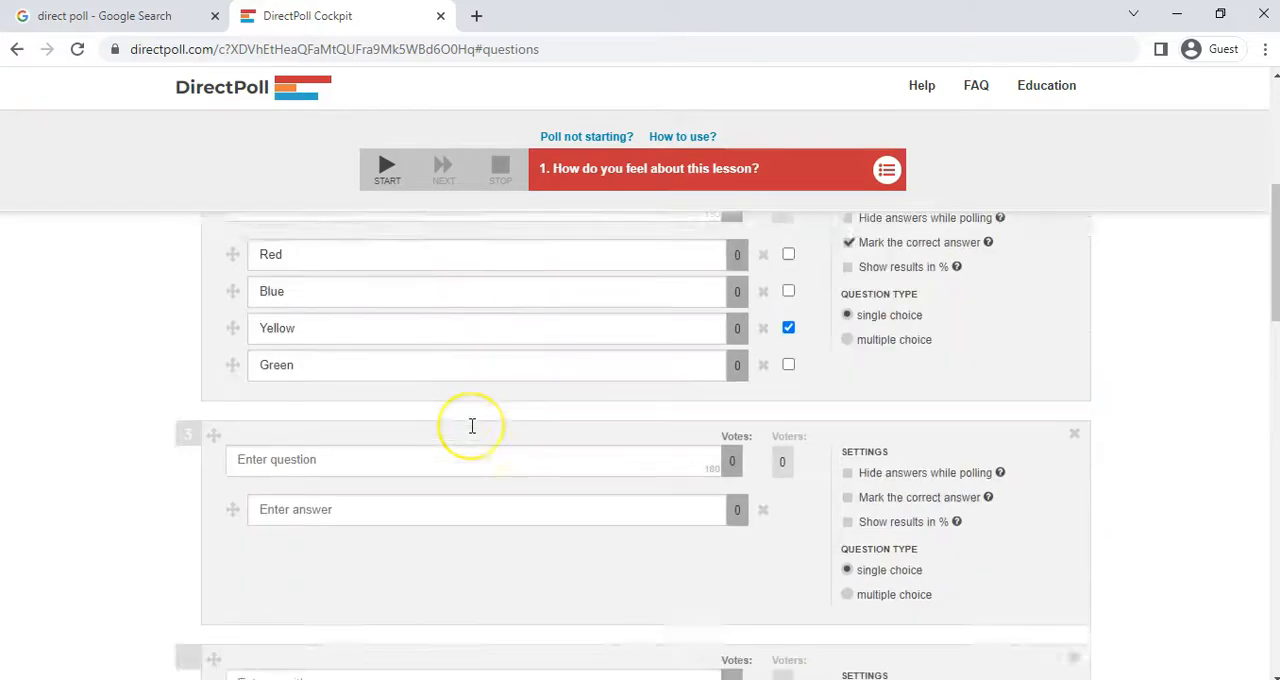
{"action": "scroll", "scroll_direction": "down", "scroll_amount": 3}
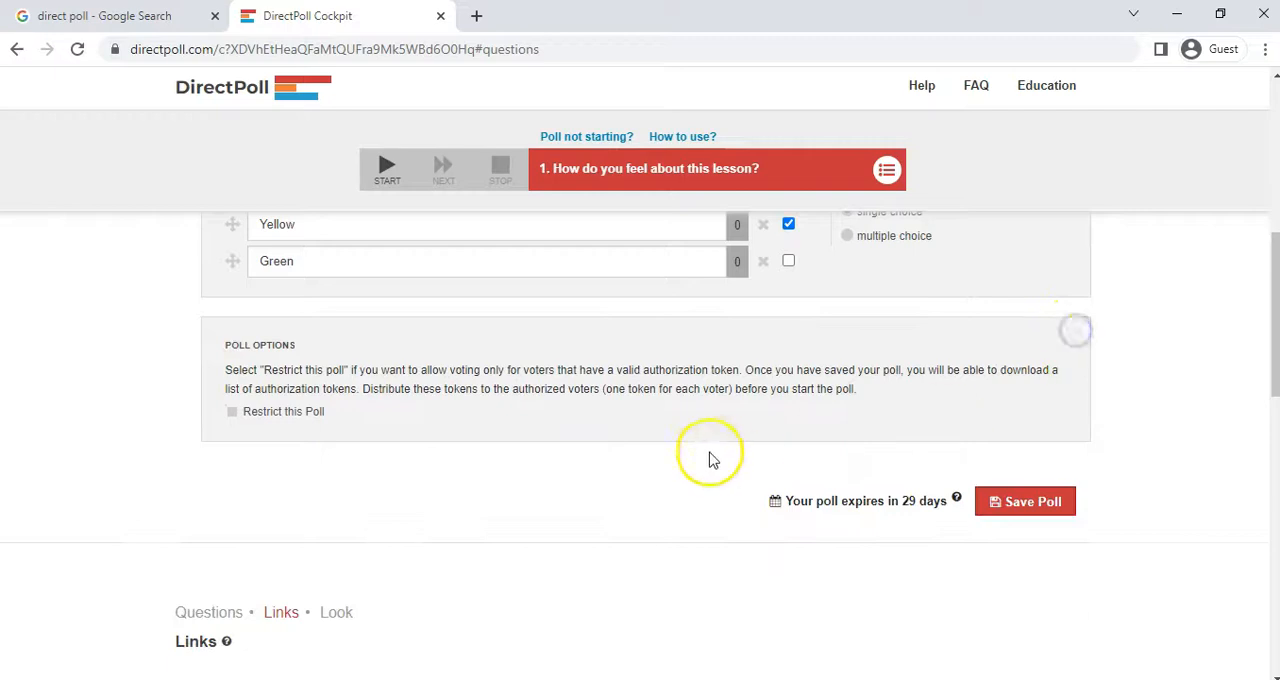
{"action": "scroll", "scroll_direction": "up", "scroll_amount": 3}
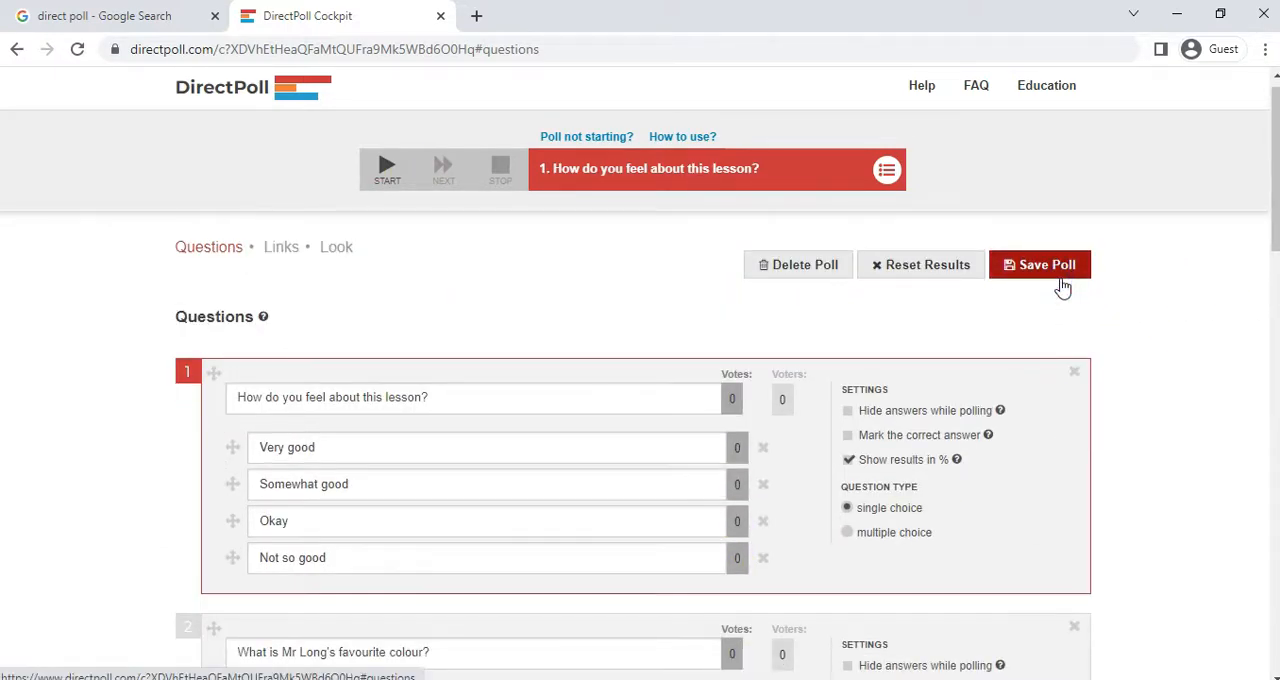
{"action": "mouse_move", "coordinate": [1064, 285]}
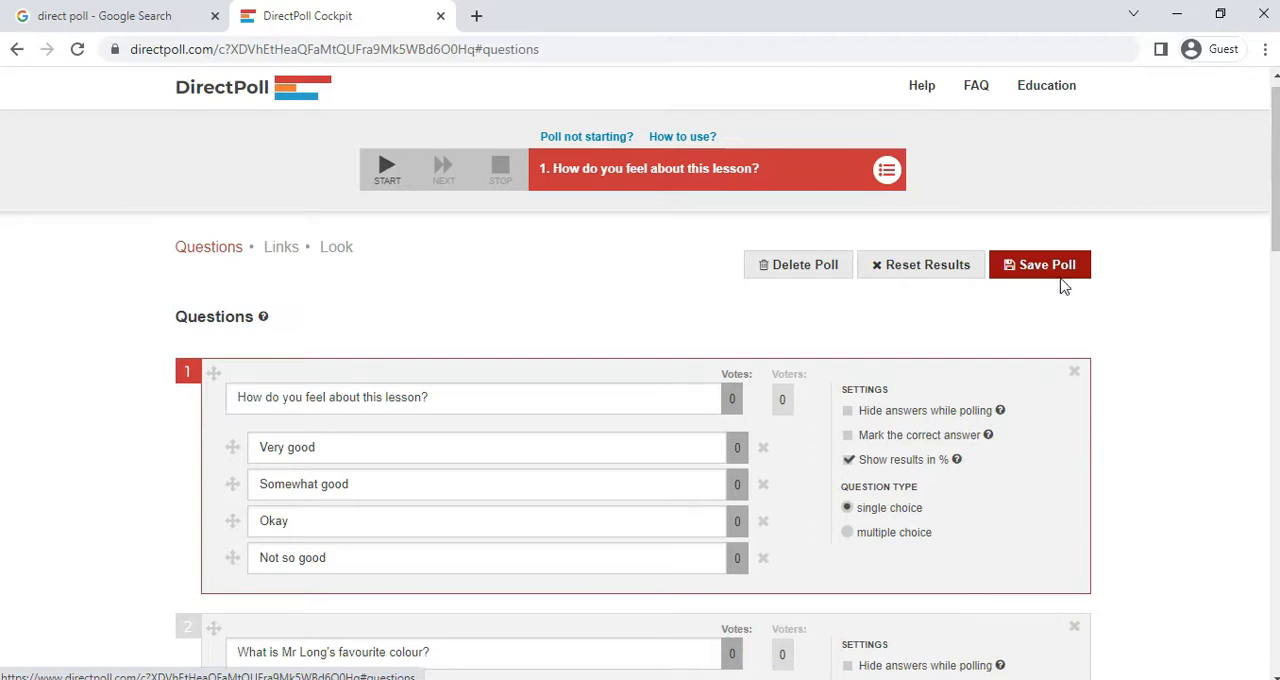